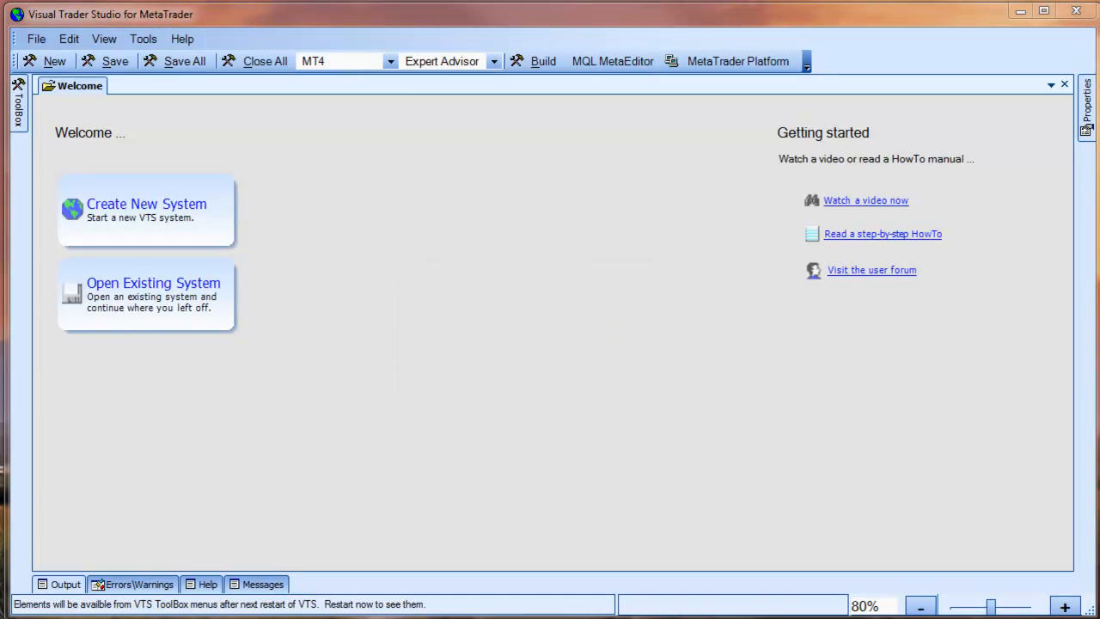
Step: View the sample.mq4 expert advisor source with its SMMA-based buy order in MetaEditor
{"action": "left_click", "coordinate": [612, 62]}
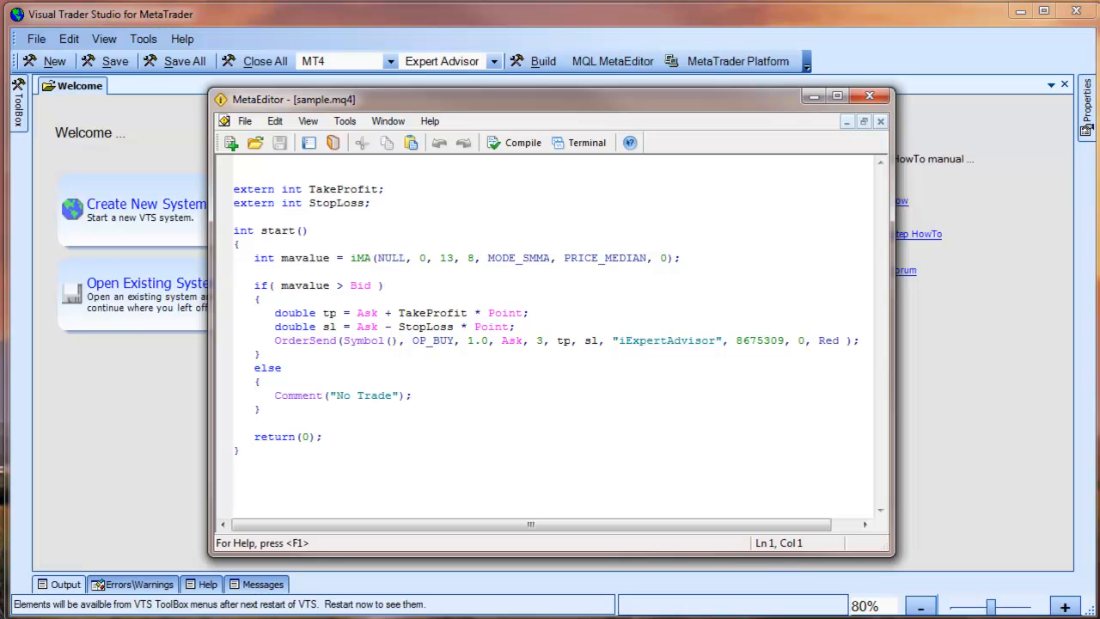
Step: Leave MetaEditor and start a new system via MQL EA Import from the start page
{"action": "left_click", "coordinate": [870, 96]}
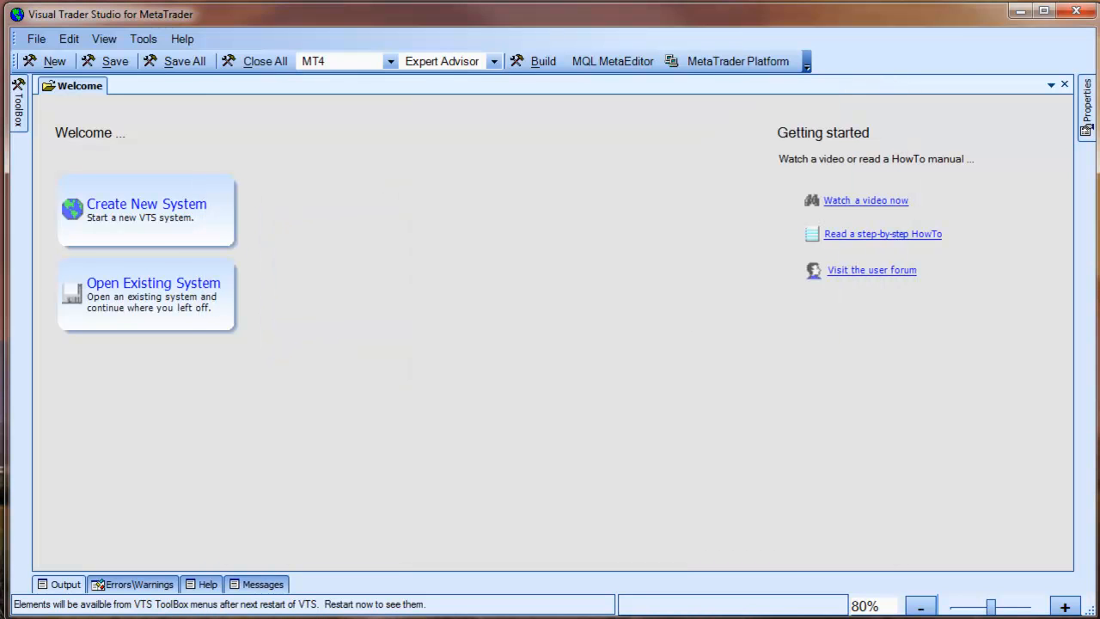
{"action": "mouse_move", "coordinate": [203, 238]}
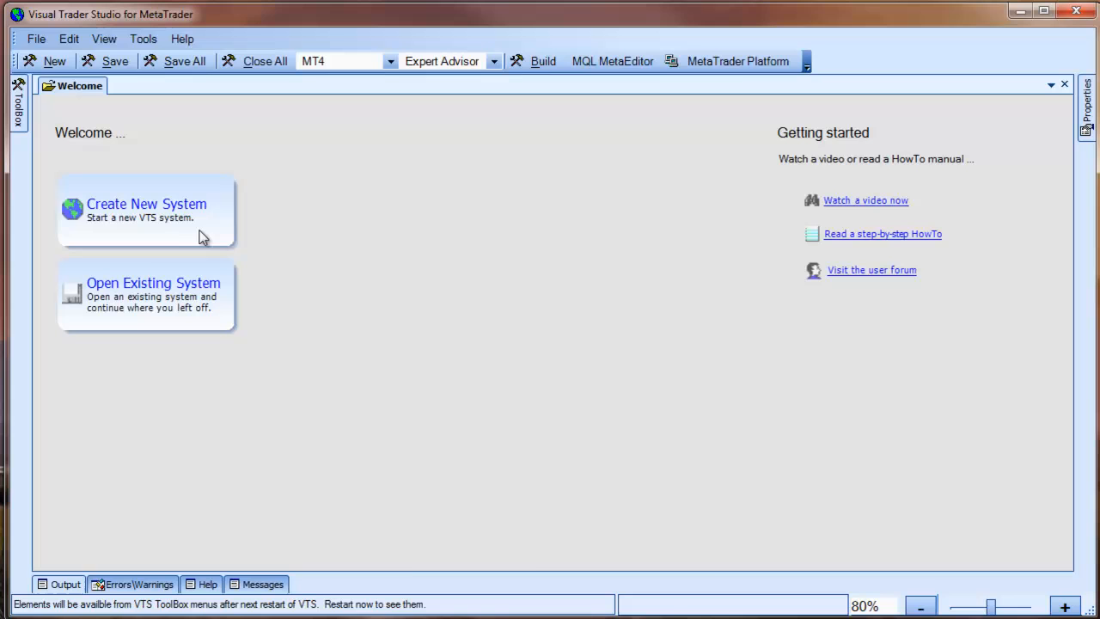
{"action": "left_click", "coordinate": [147, 210]}
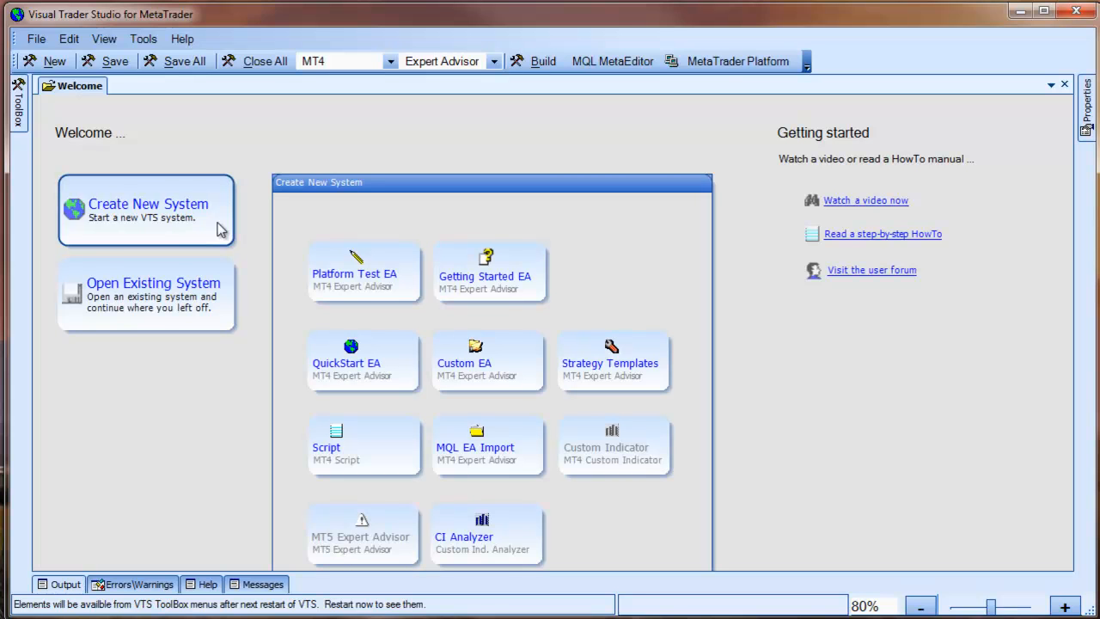
{"action": "mouse_move", "coordinate": [488, 443]}
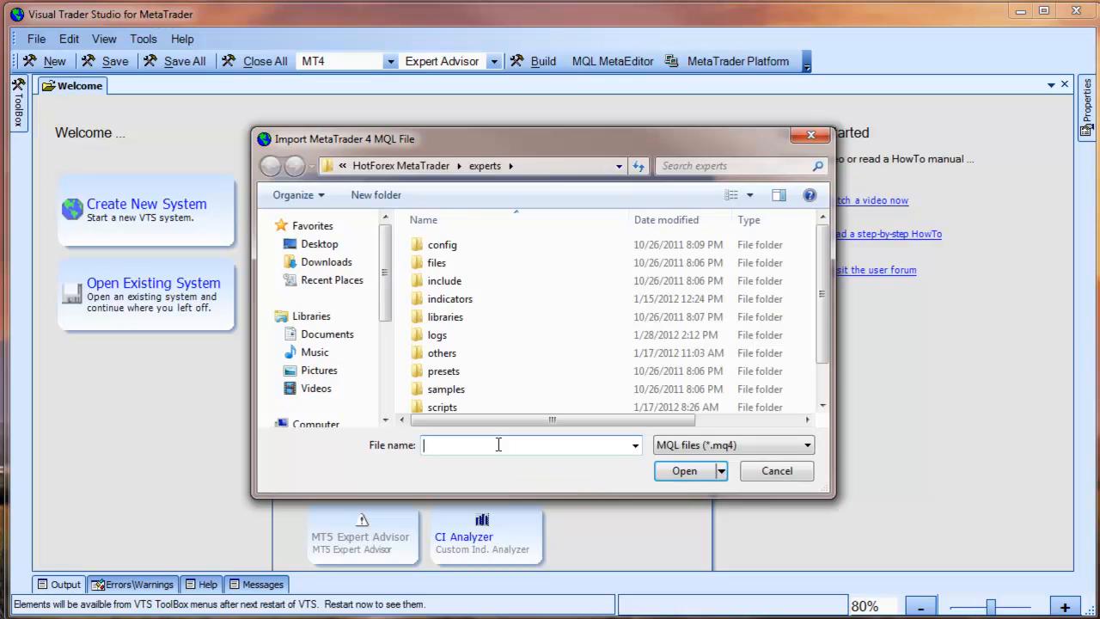
Step: Choose sample.mq4 from the testcase folder and import it under the name VTS_sample
{"action": "scroll", "scroll_direction": "down", "scroll_amount": 3}
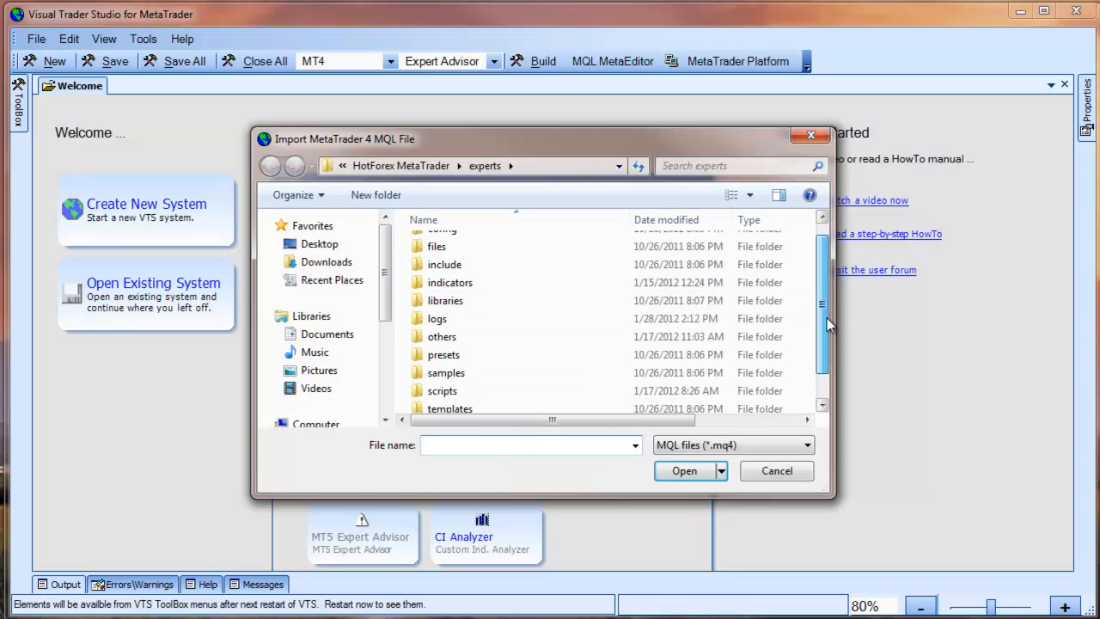
{"action": "scroll", "scroll_direction": "down", "scroll_amount": 3}
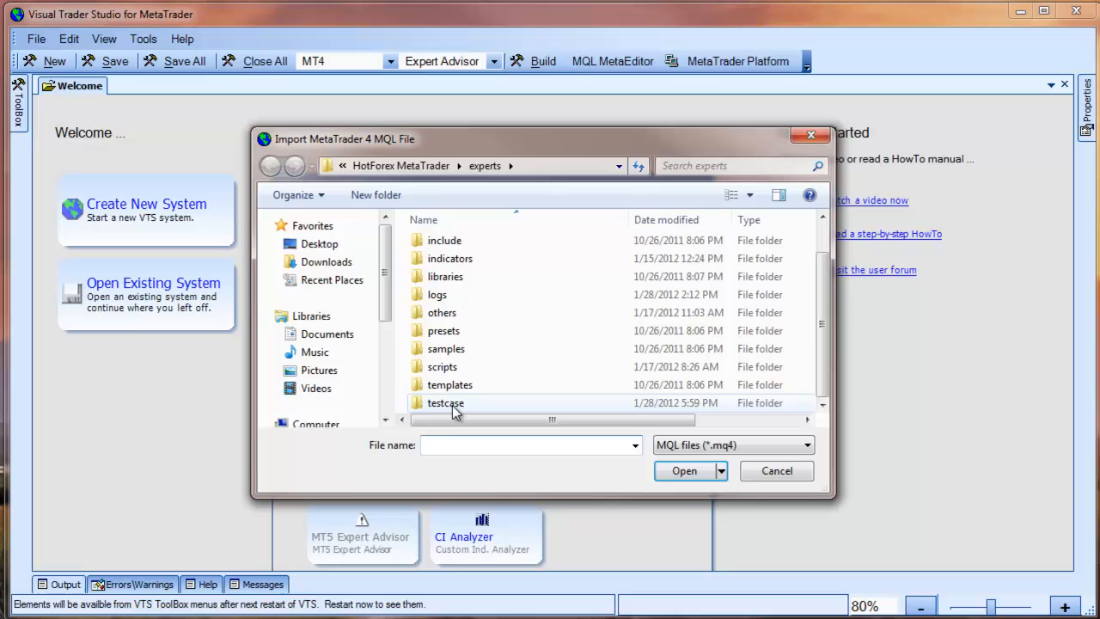
{"action": "double_click", "coordinate": [445, 402]}
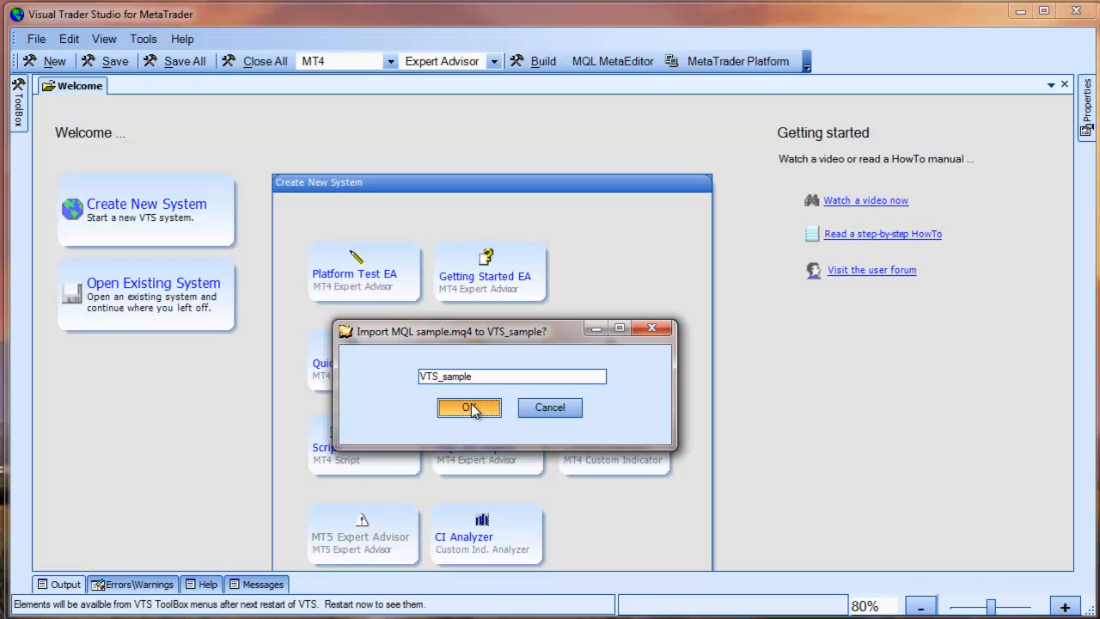
{"action": "left_click", "coordinate": [470, 407]}
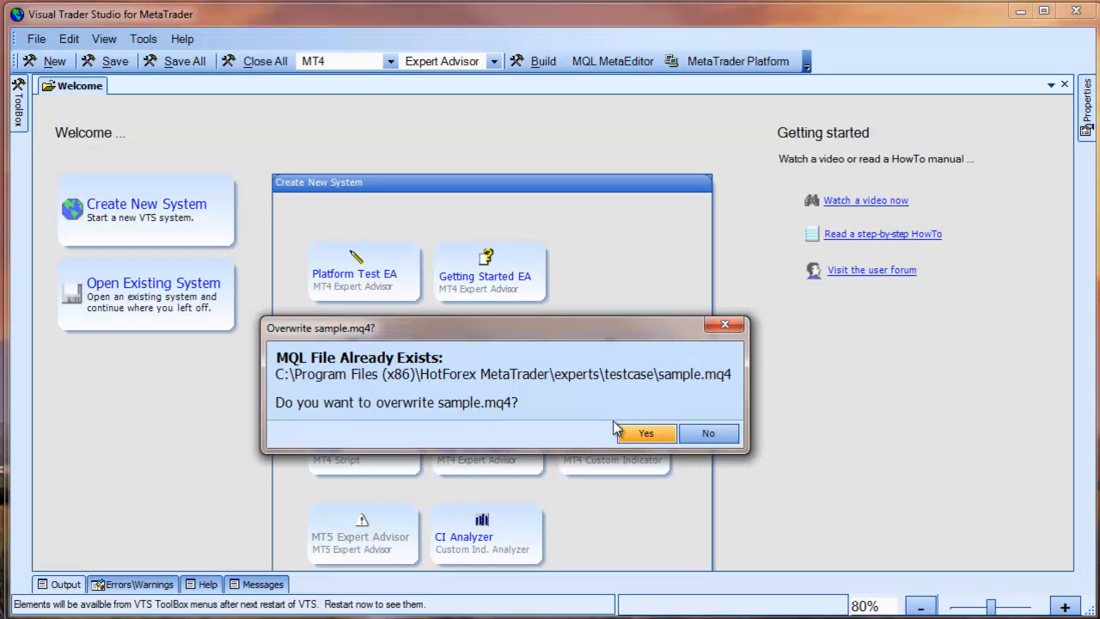
Step: Overwrite sample.mq4 and show the imported VTS_sample flow diagram zoomed out two levels
{"action": "left_click", "coordinate": [647, 433]}
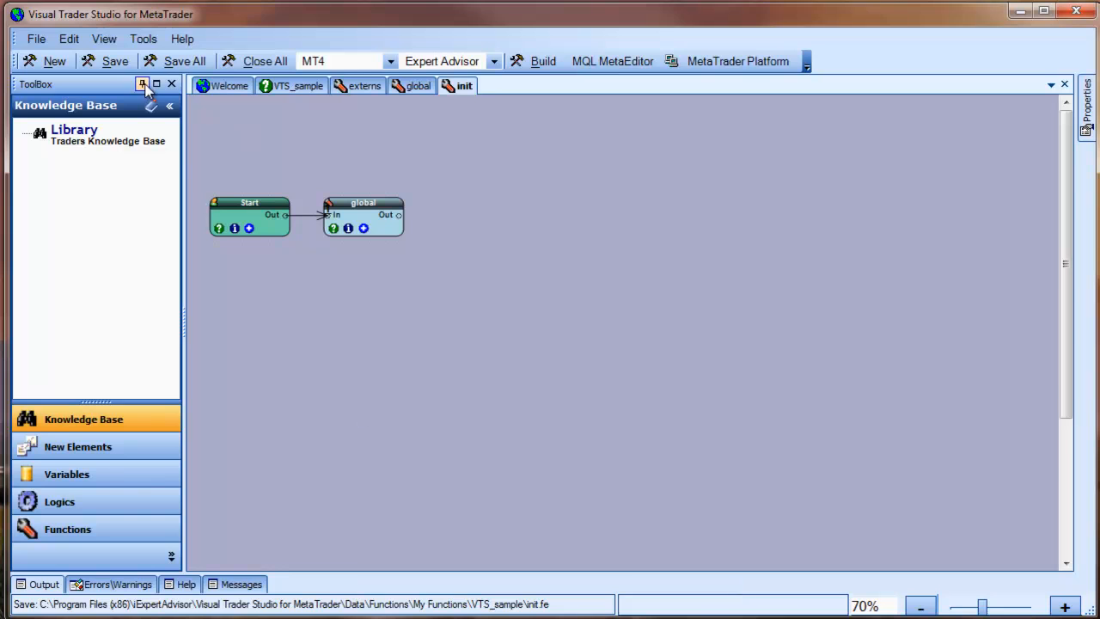
{"action": "left_click", "coordinate": [172, 82]}
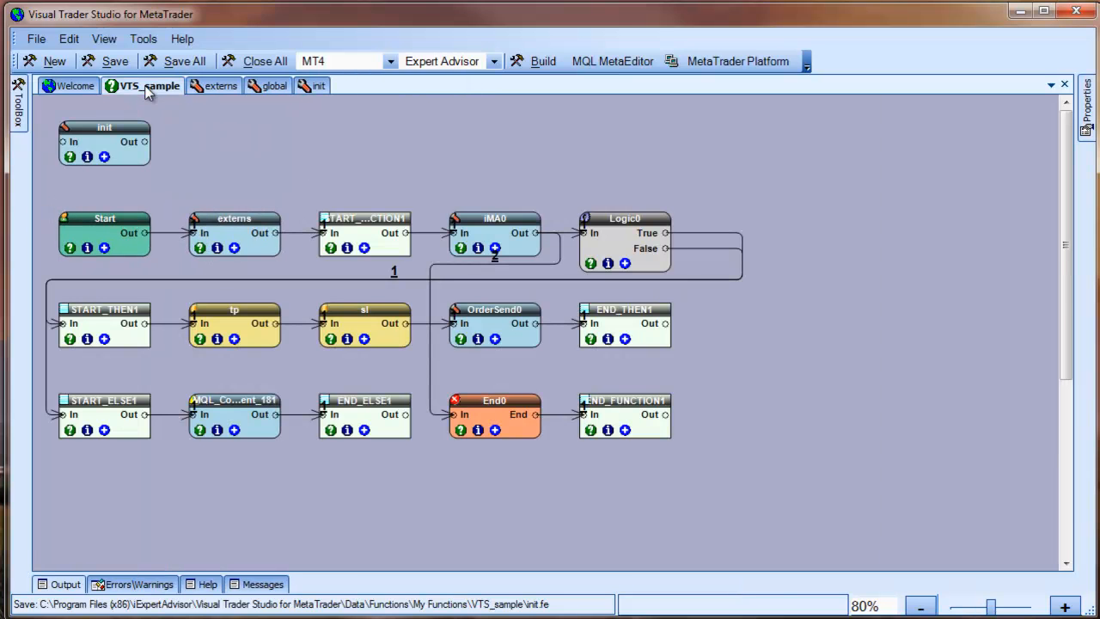
{"action": "left_click", "coordinate": [922, 605]}
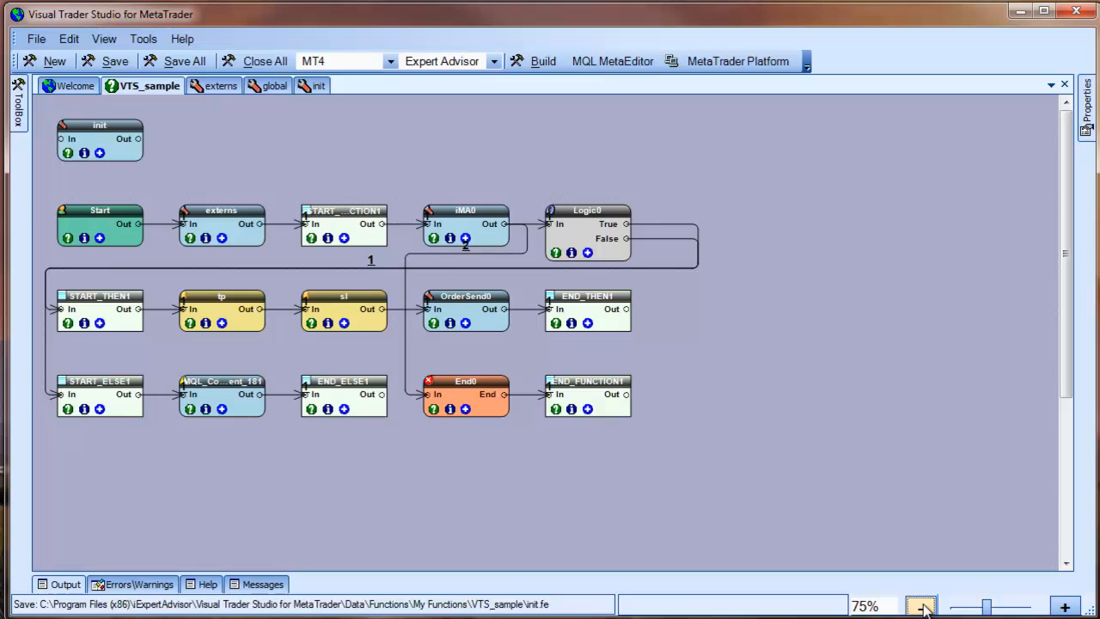
{"action": "left_click", "coordinate": [921, 605]}
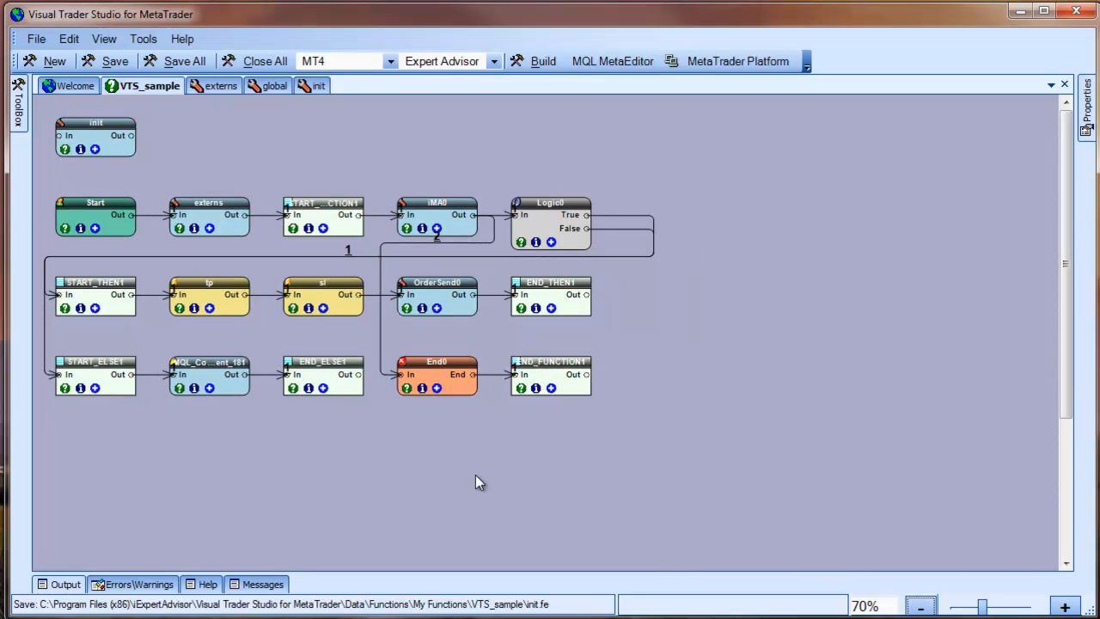
{"action": "mouse_move", "coordinate": [491, 481]}
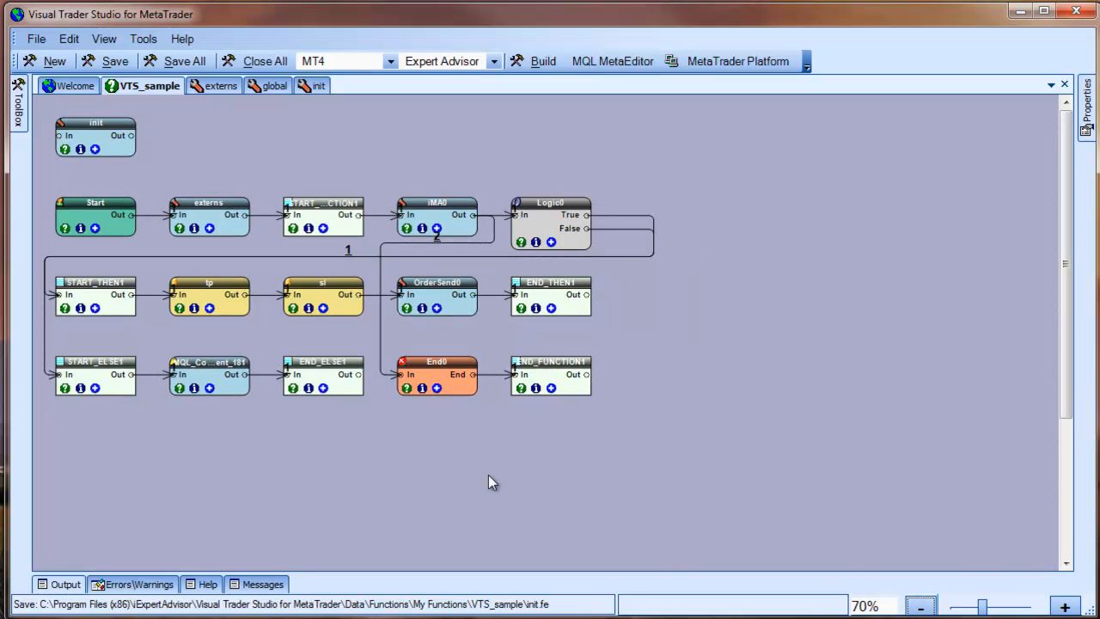
{"action": "mouse_move", "coordinate": [623, 224]}
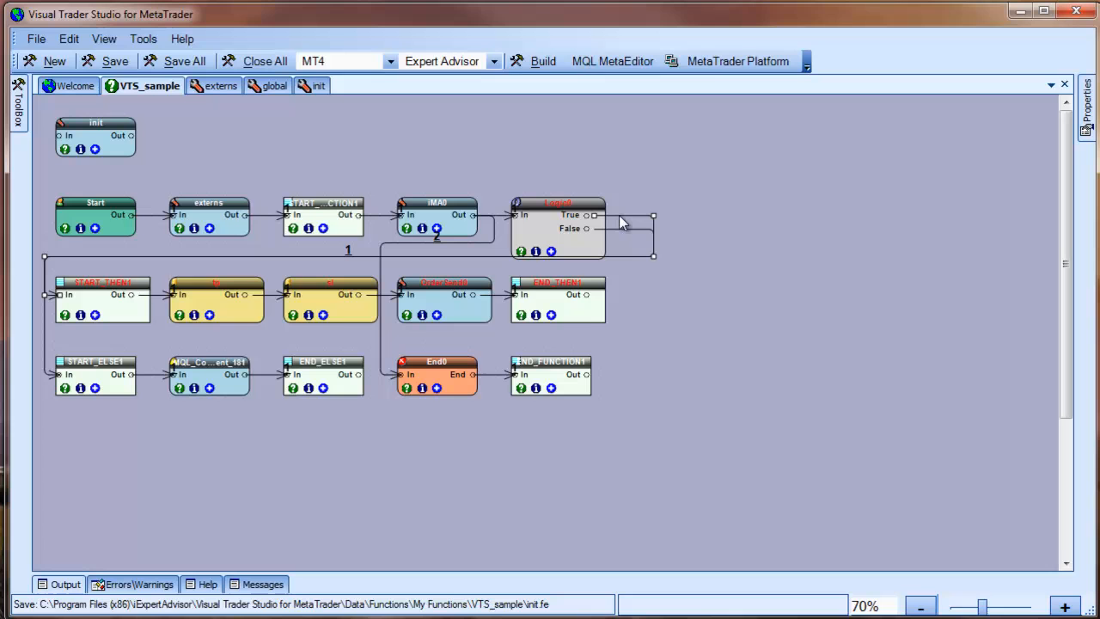
{"action": "mouse_move", "coordinate": [60, 269]}
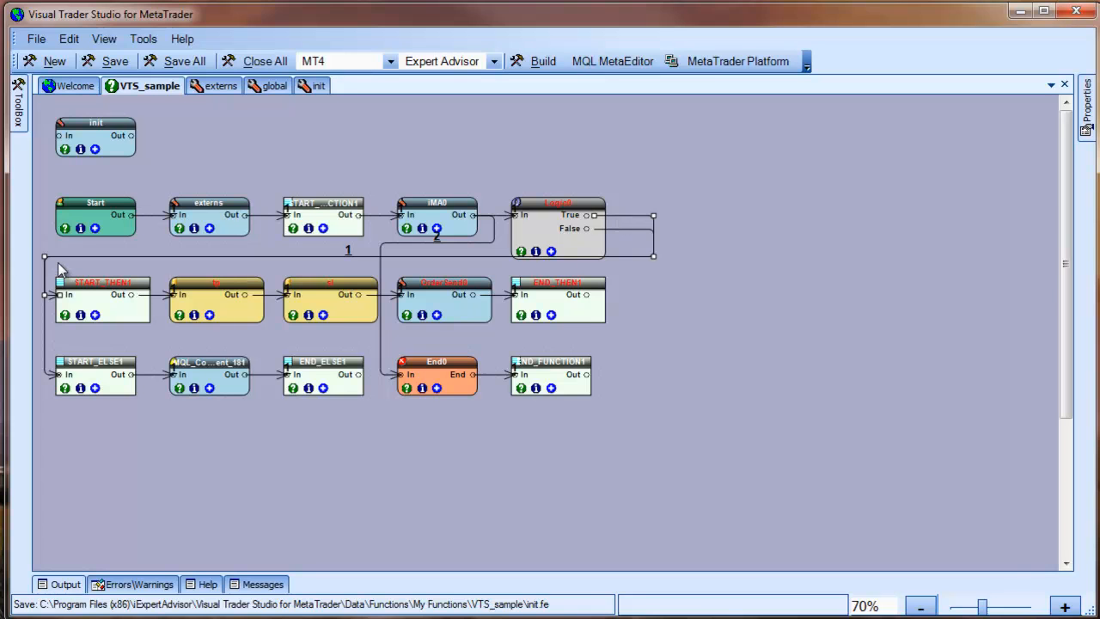
Step: Place the START_THEN row on top, START_ELSE group to the right, and End0 lower down
{"action": "left_click_drag", "start_coordinate": [55, 258], "coordinate": [605, 344]}
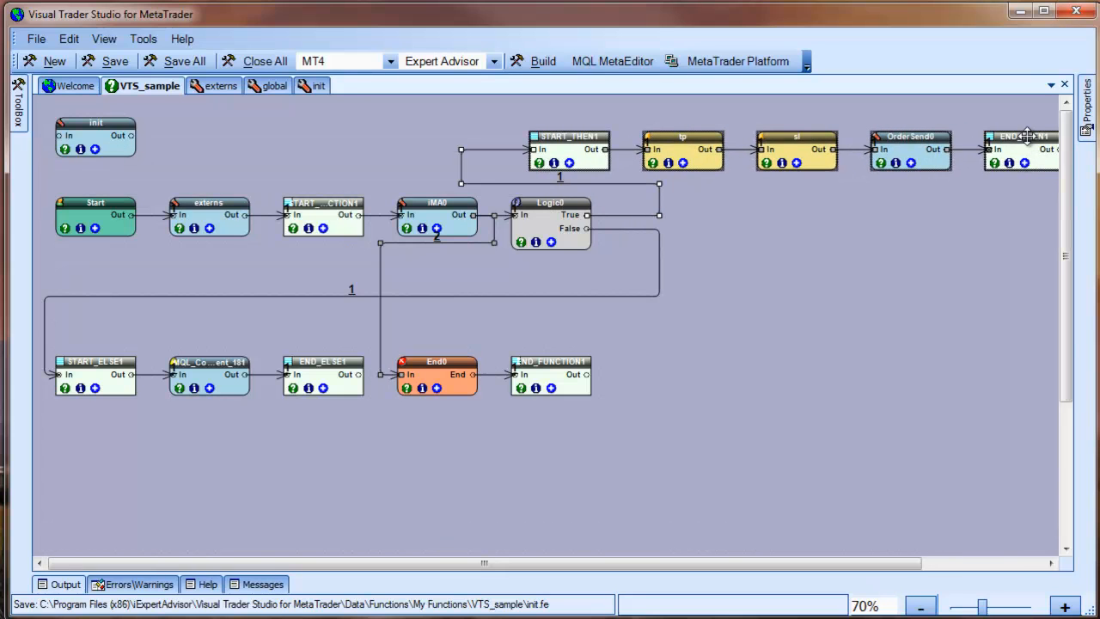
{"action": "mouse_move", "coordinate": [62, 351]}
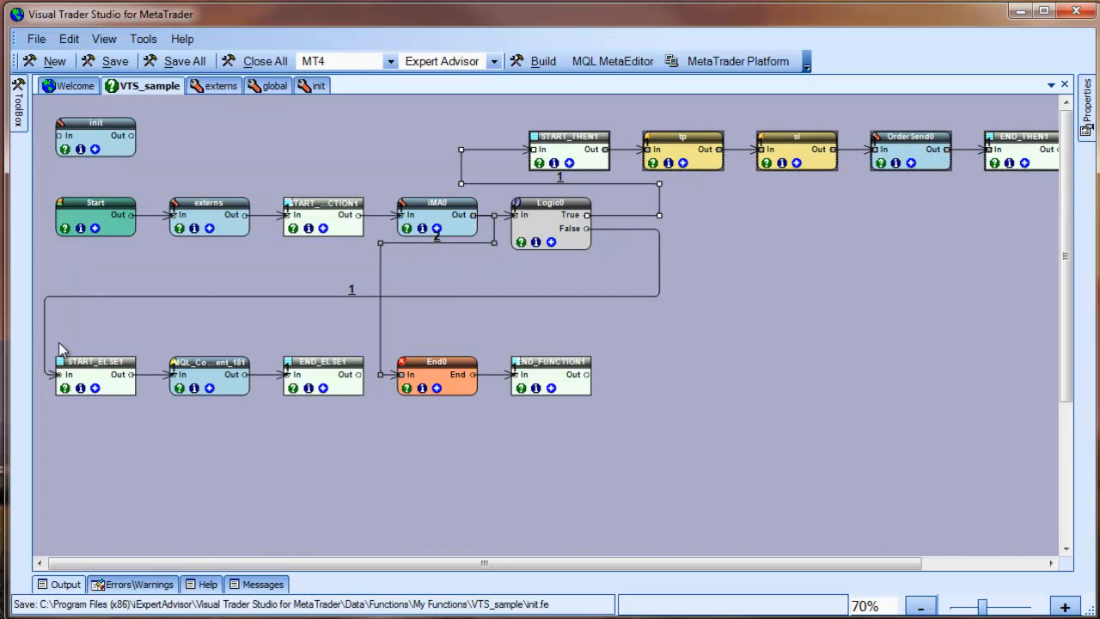
{"action": "mouse_move", "coordinate": [602, 306]}
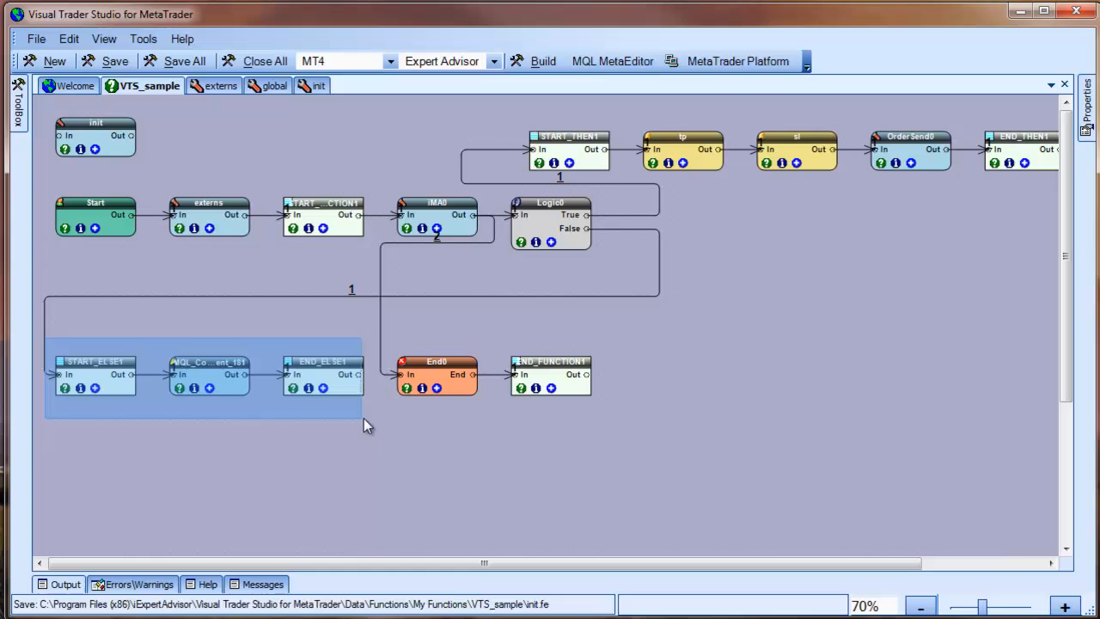
{"action": "left_click_drag", "start_coordinate": [206, 375], "coordinate": [774, 320]}
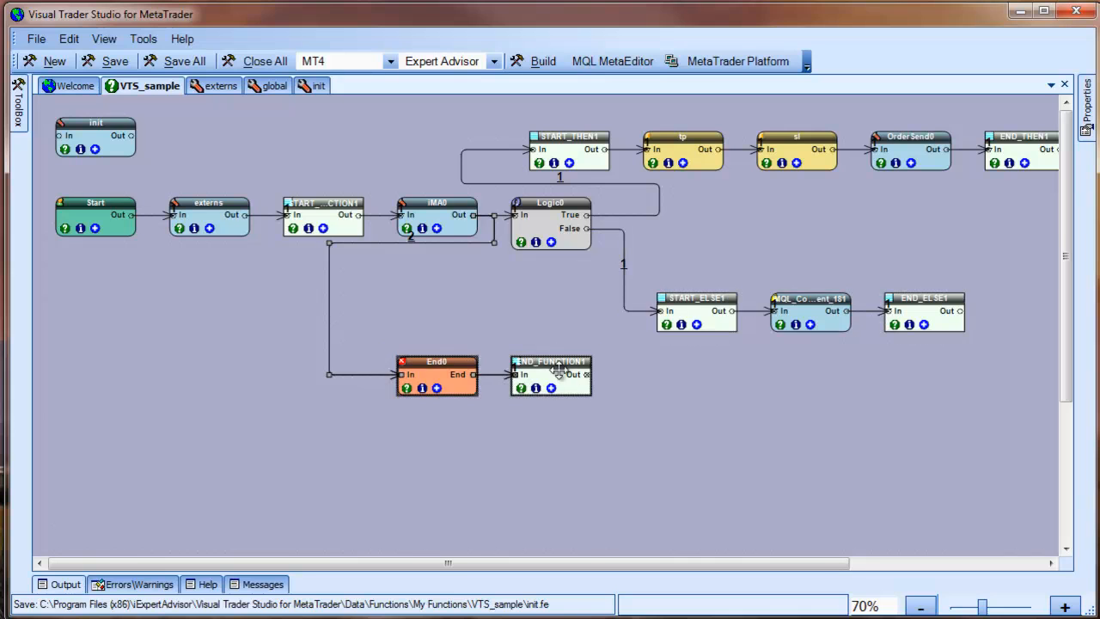
{"action": "left_click_drag", "start_coordinate": [437, 375], "coordinate": [628, 464]}
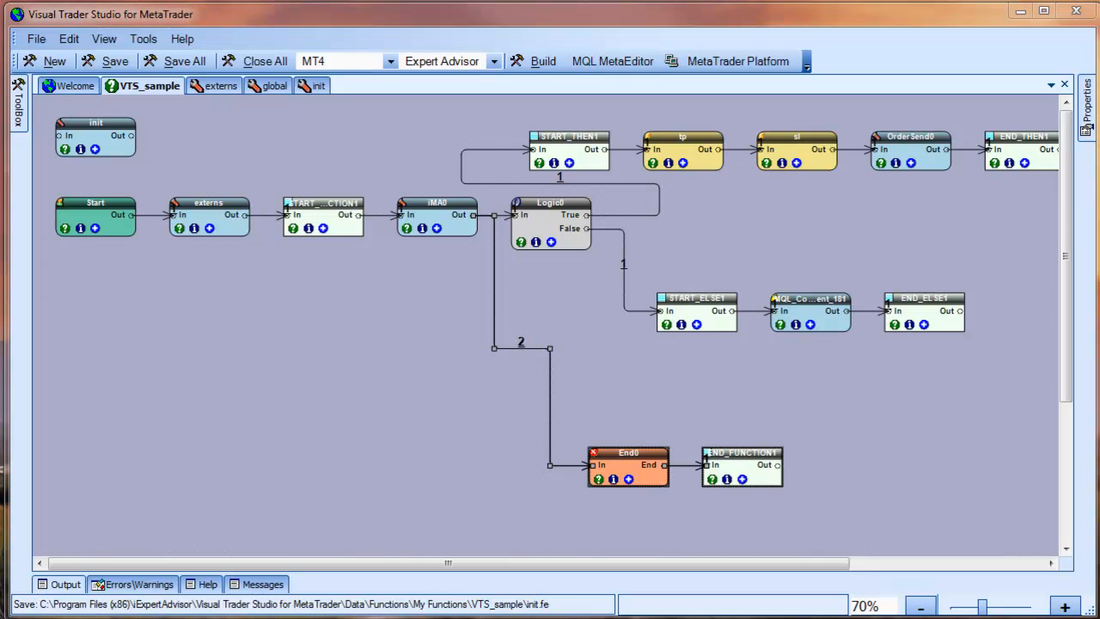
{"action": "mouse_move", "coordinate": [334, 394]}
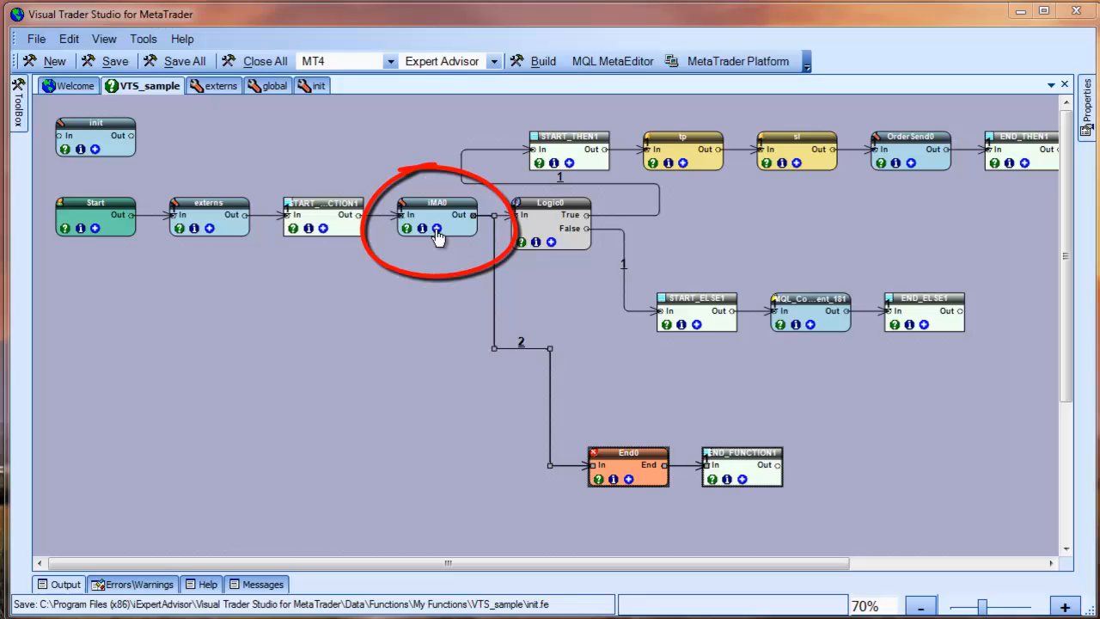
{"action": "double_click", "coordinate": [437, 216]}
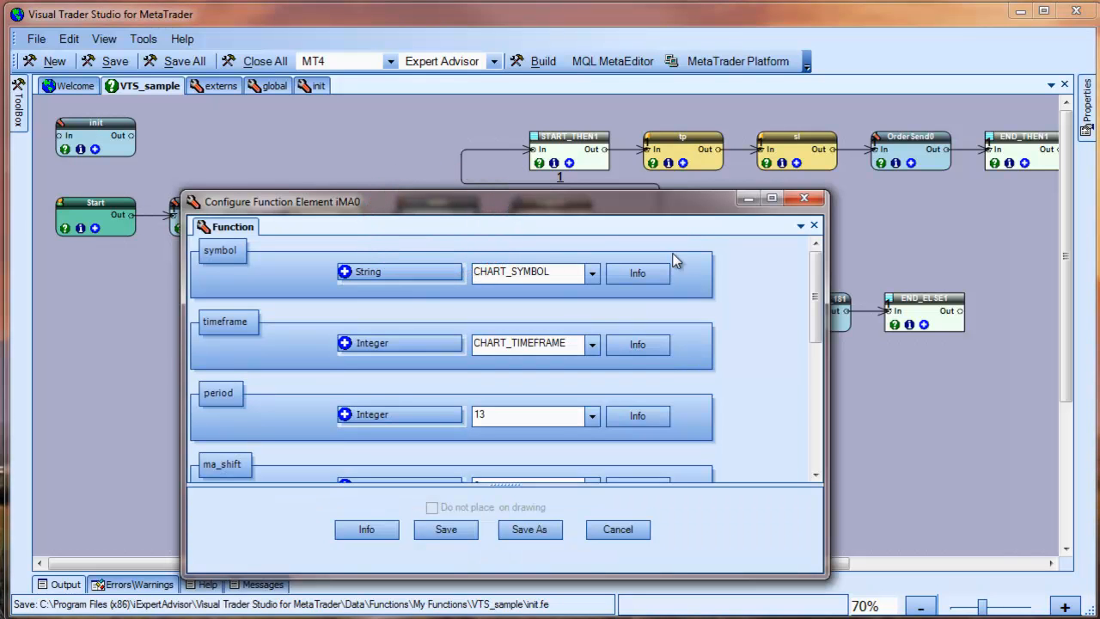
{"action": "scroll", "scroll_direction": "down", "scroll_amount": 3}
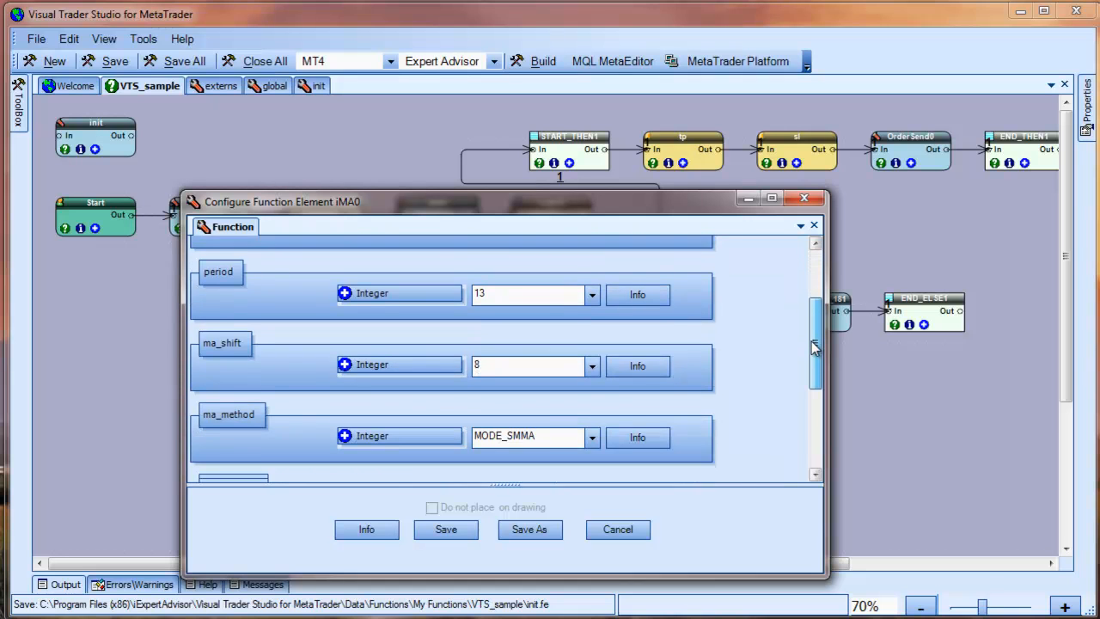
{"action": "scroll", "scroll_direction": "down", "scroll_amount": 3}
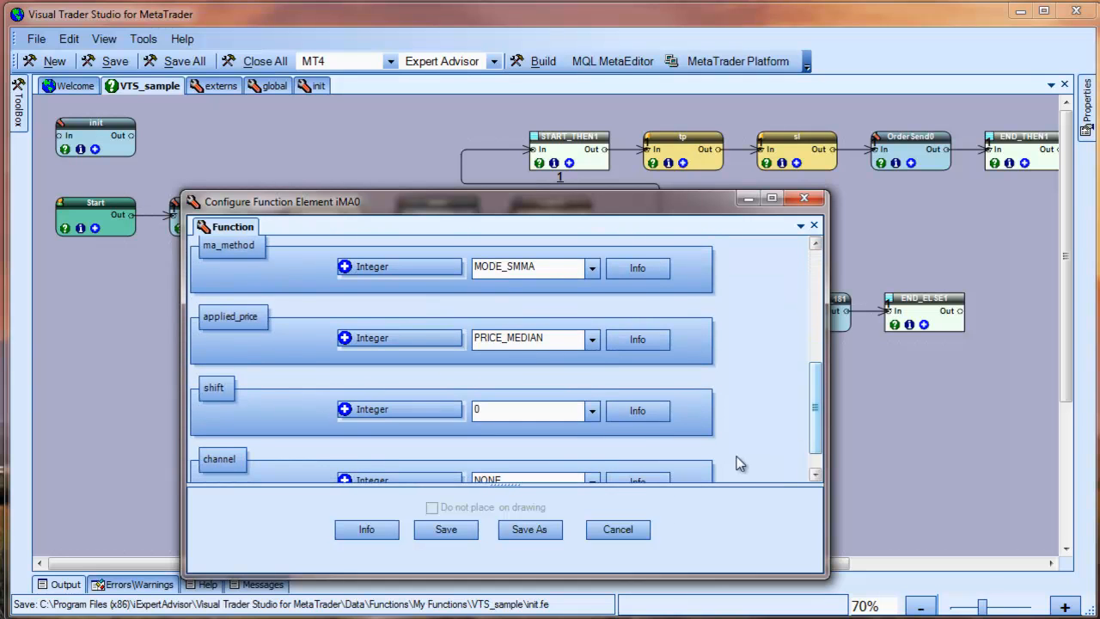
{"action": "left_click", "coordinate": [617, 530]}
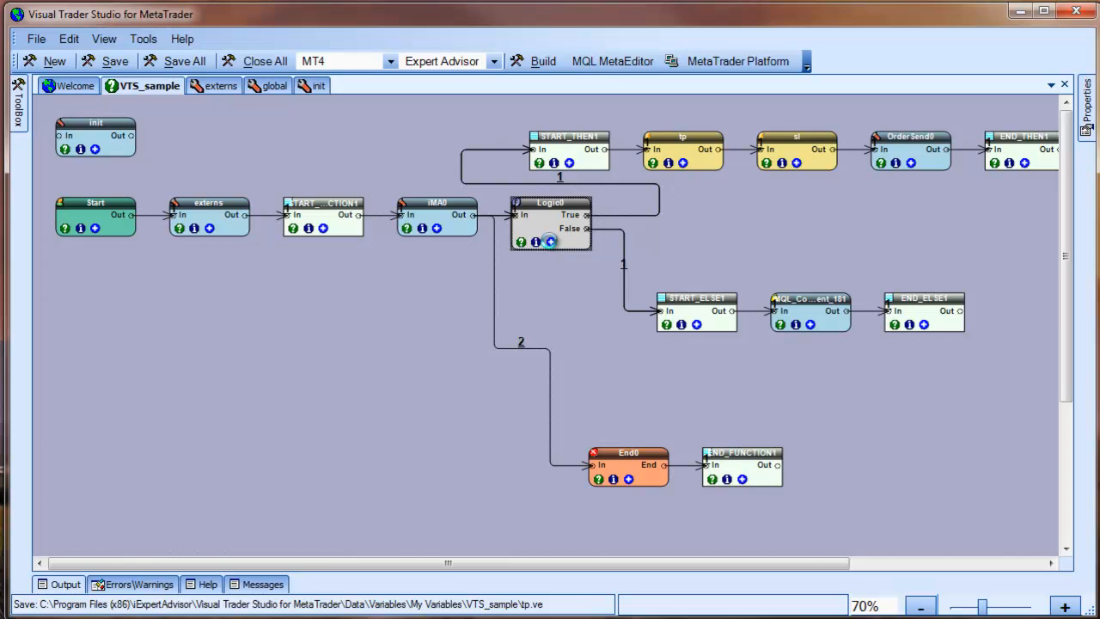
Step: Review Logic0's condition mavalue > Bid in its configuration dialog and dismiss it
{"action": "double_click", "coordinate": [550, 222]}
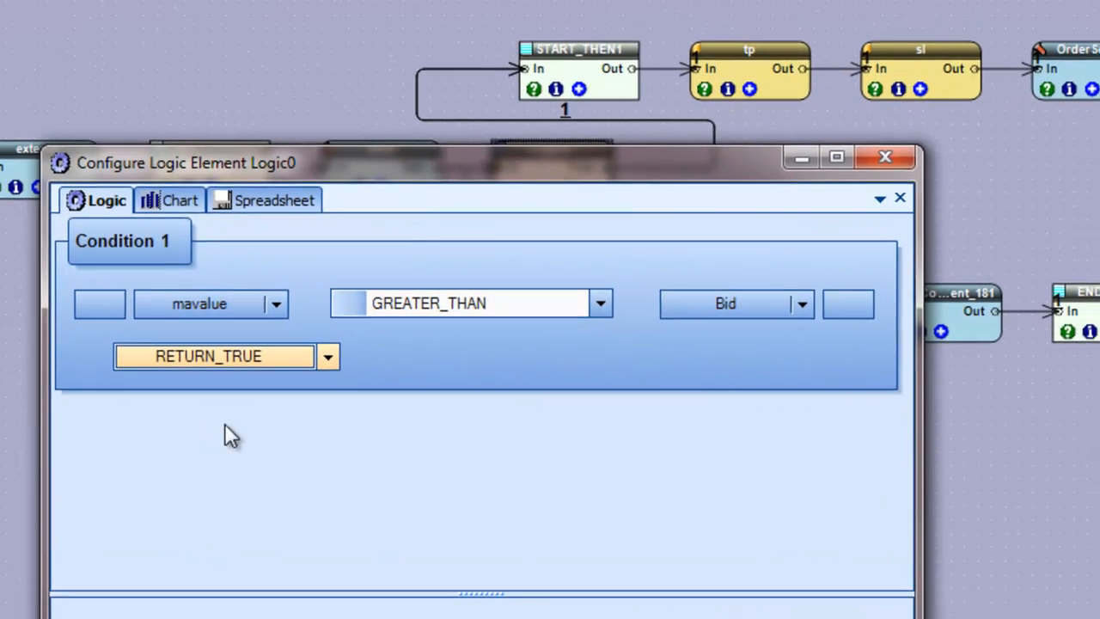
{"action": "left_click", "coordinate": [884, 157]}
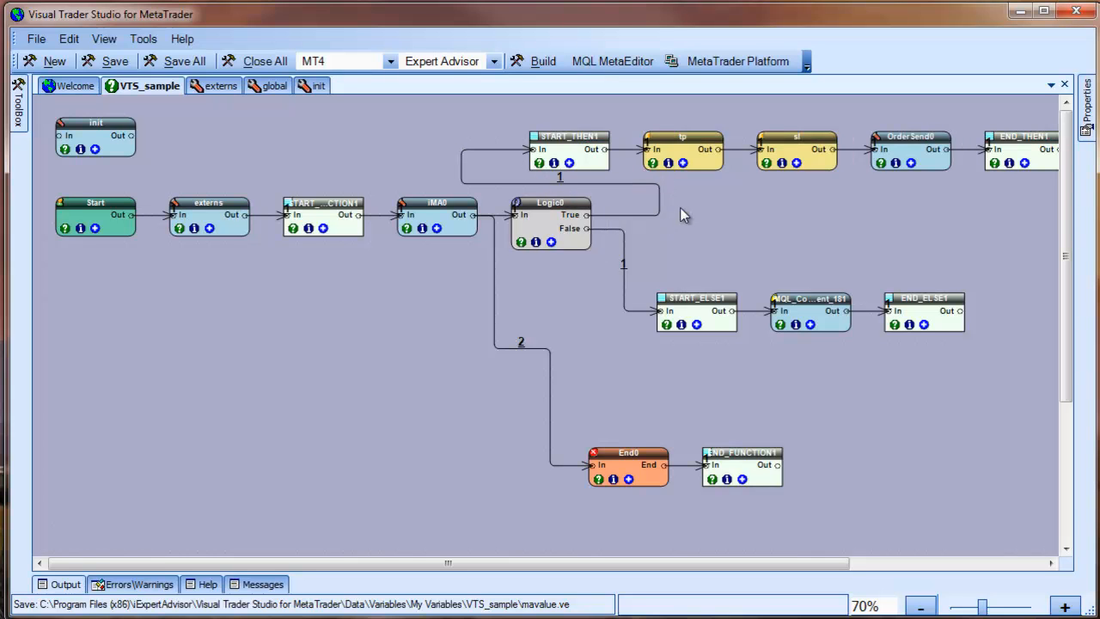
{"action": "mouse_move", "coordinate": [832, 186]}
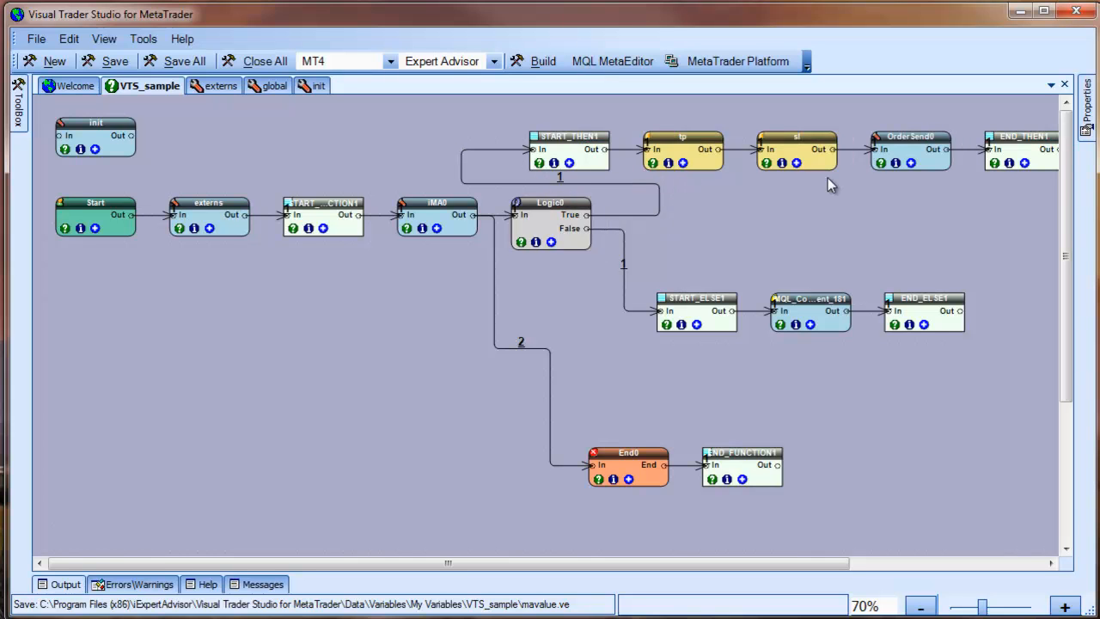
{"action": "mouse_move", "coordinate": [683, 187]}
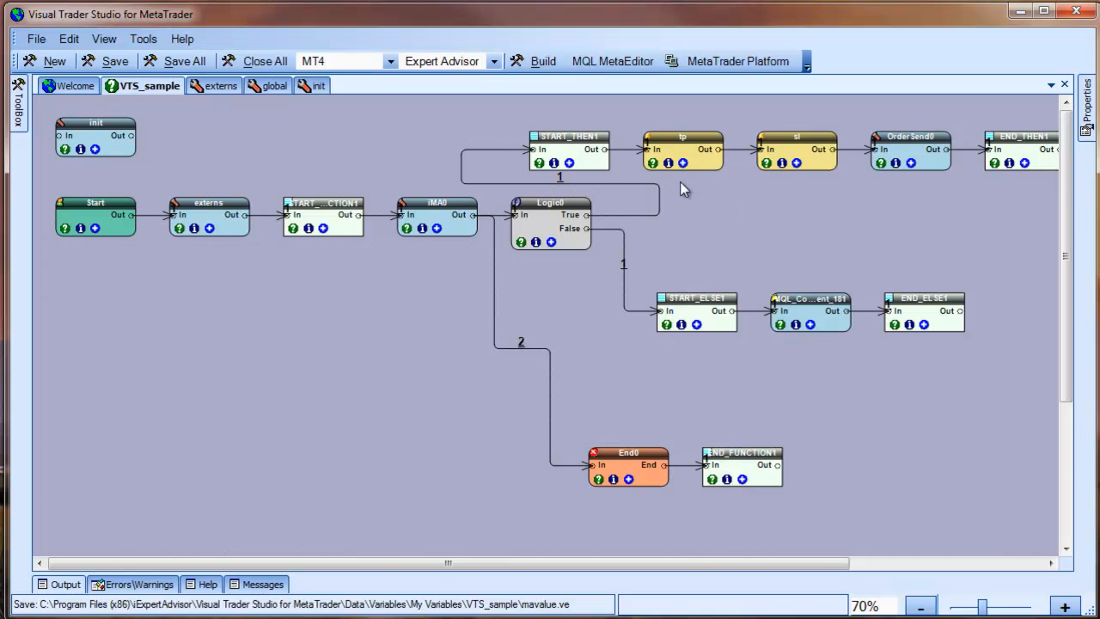
{"action": "double_click", "coordinate": [681, 148]}
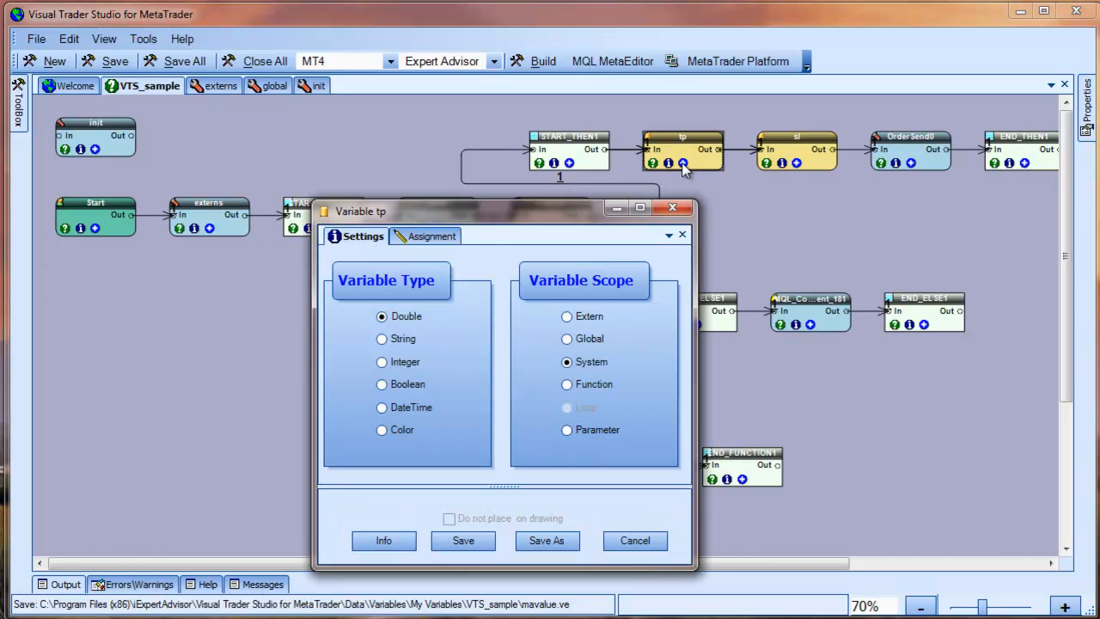
{"action": "mouse_move", "coordinate": [645, 244]}
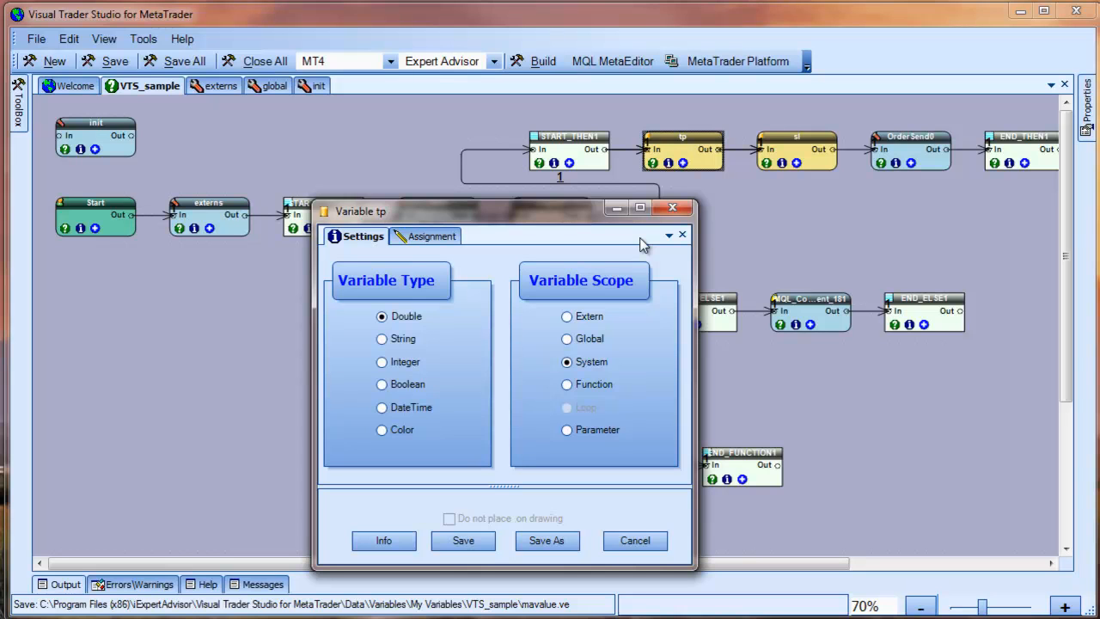
{"action": "mouse_move", "coordinate": [431, 237]}
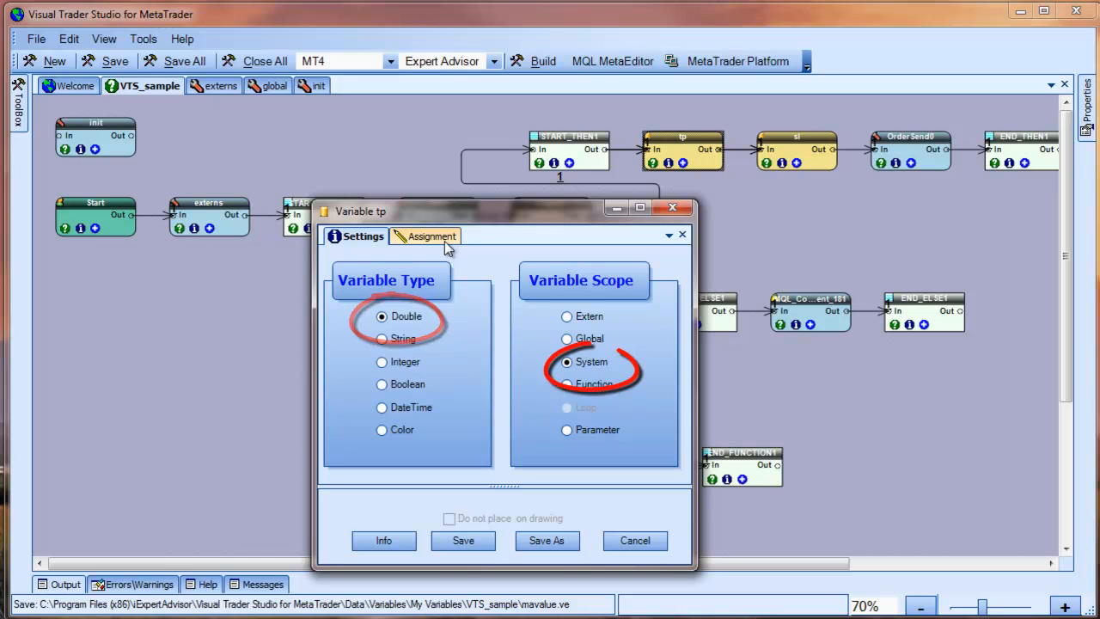
{"action": "left_click", "coordinate": [430, 237]}
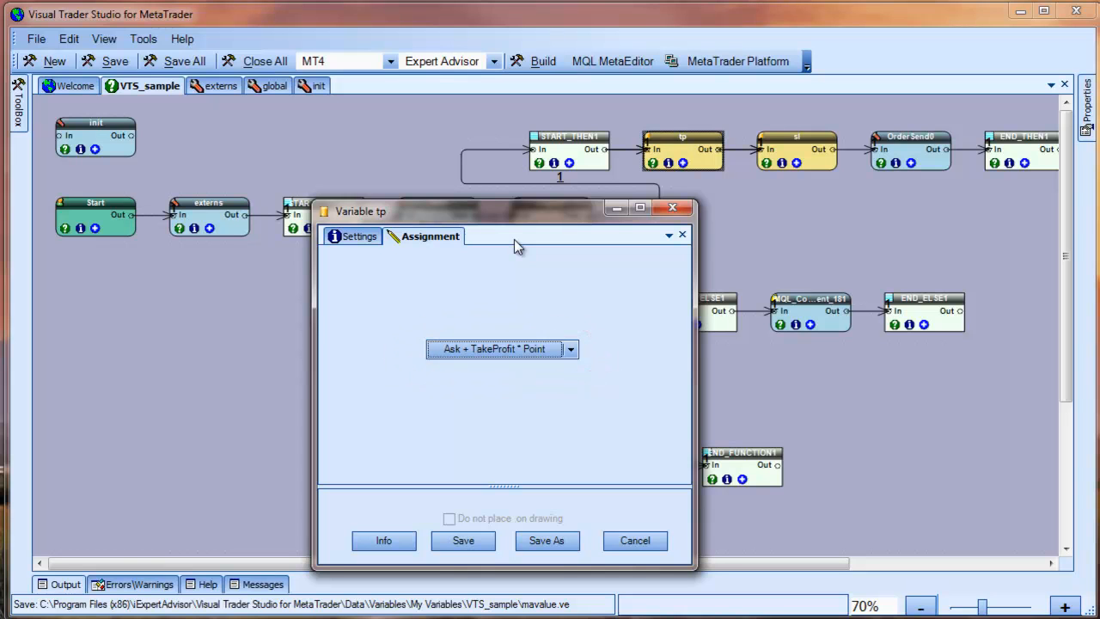
{"action": "mouse_move", "coordinate": [650, 427]}
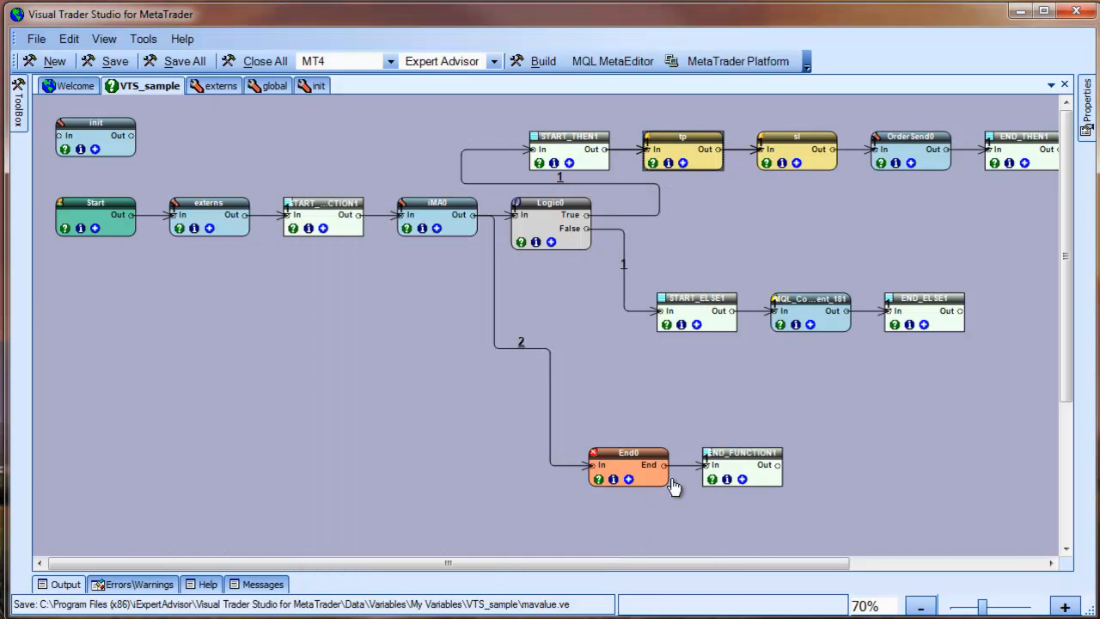
{"action": "mouse_move", "coordinate": [911, 168]}
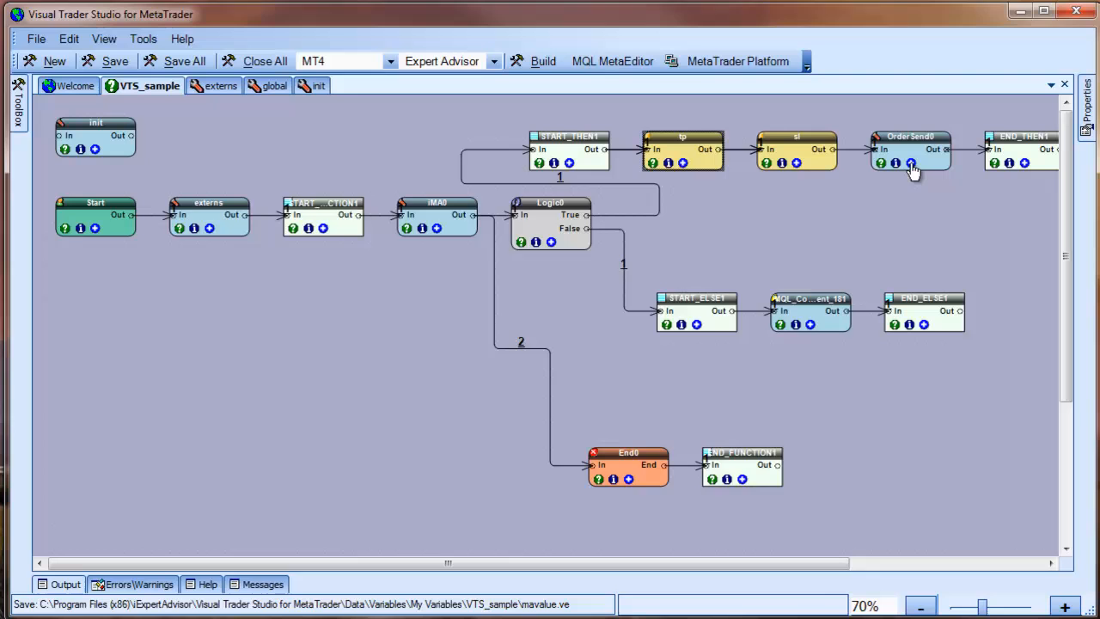
{"action": "double_click", "coordinate": [911, 151]}
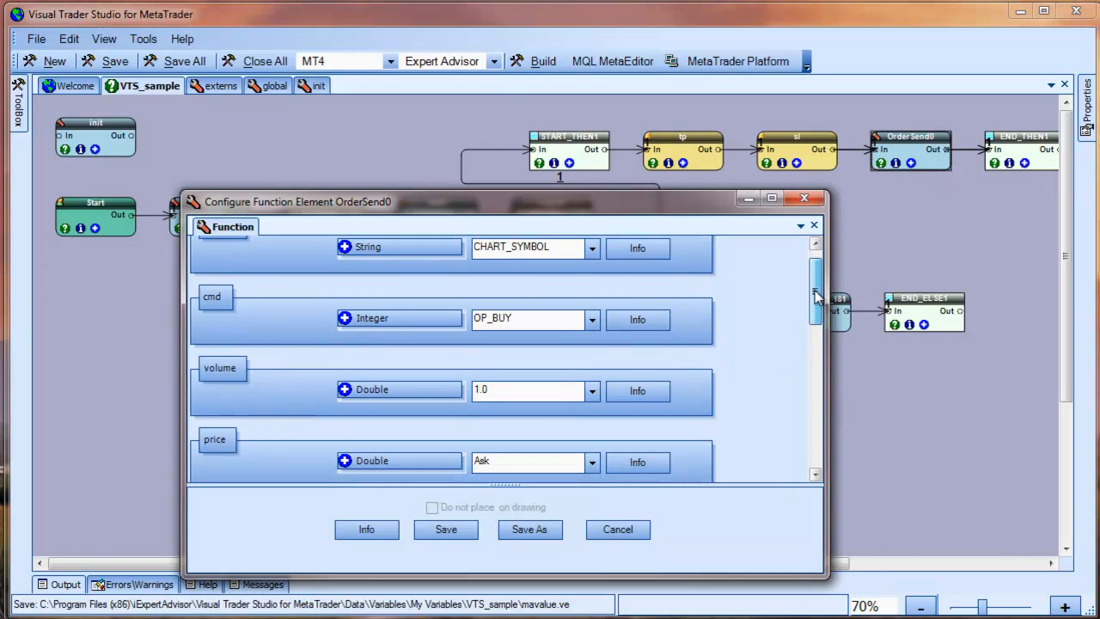
{"action": "scroll", "scroll_direction": "down", "scroll_amount": 3}
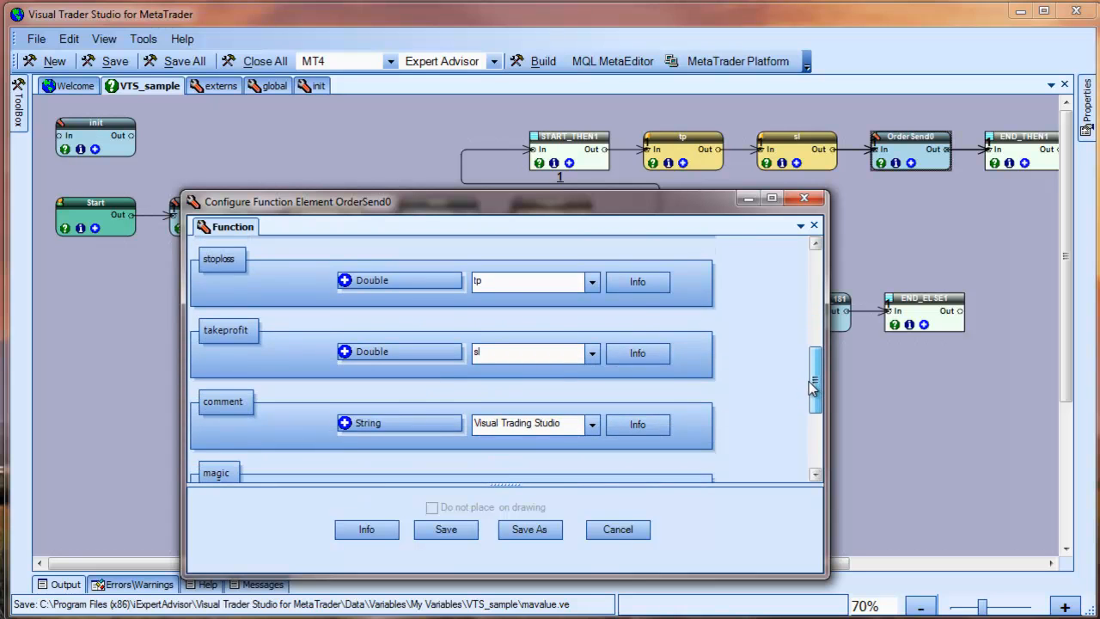
{"action": "left_click", "coordinate": [617, 530]}
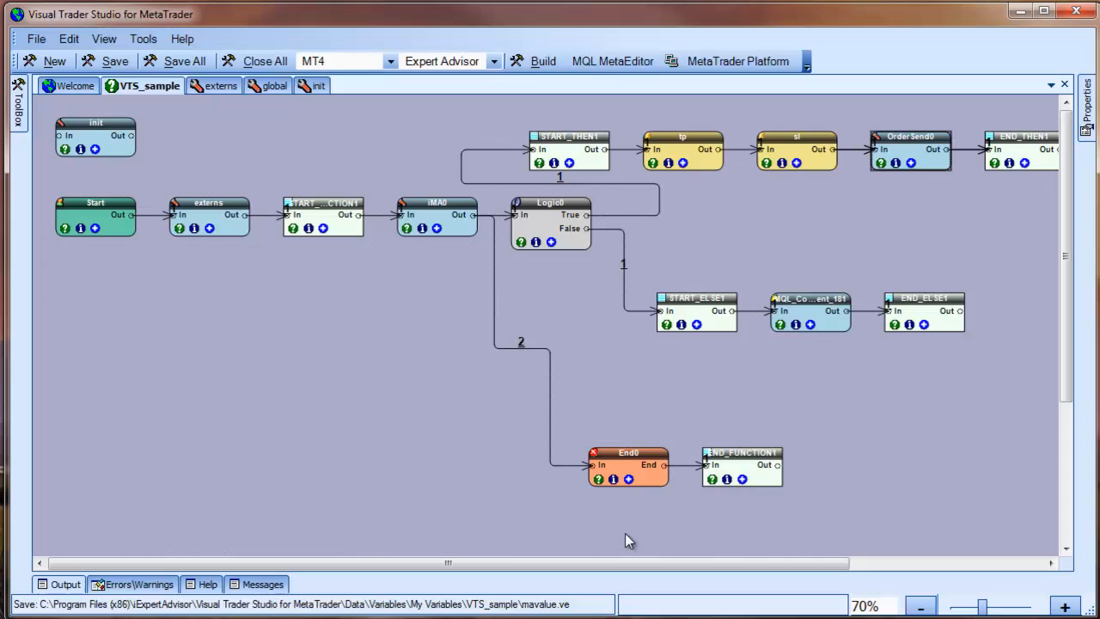
{"action": "mouse_move", "coordinate": [673, 356]}
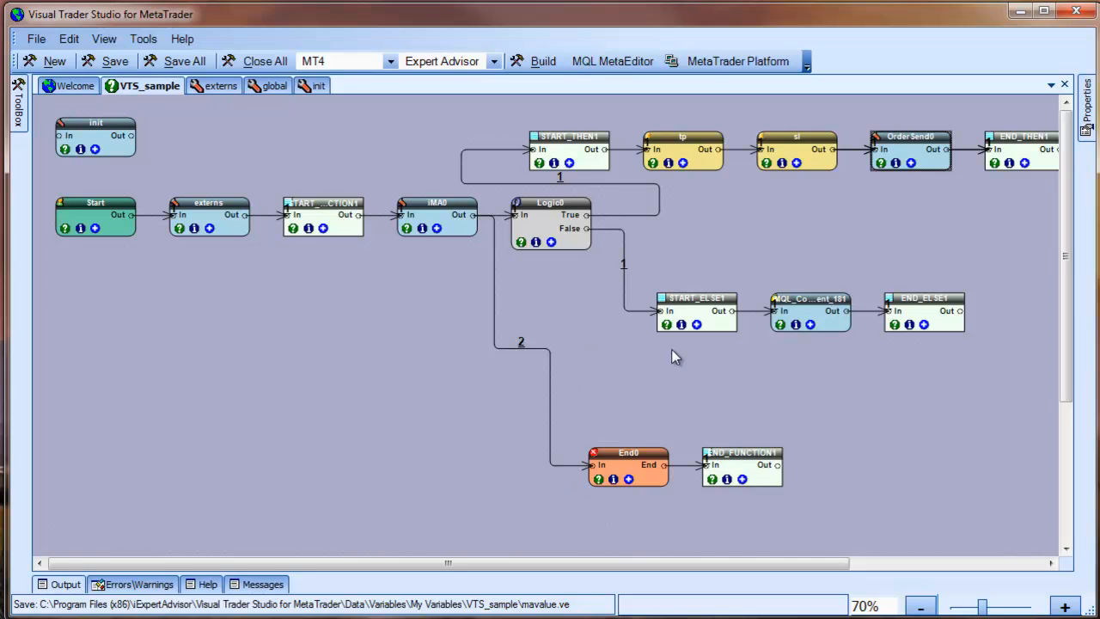
{"action": "mouse_move", "coordinate": [811, 325]}
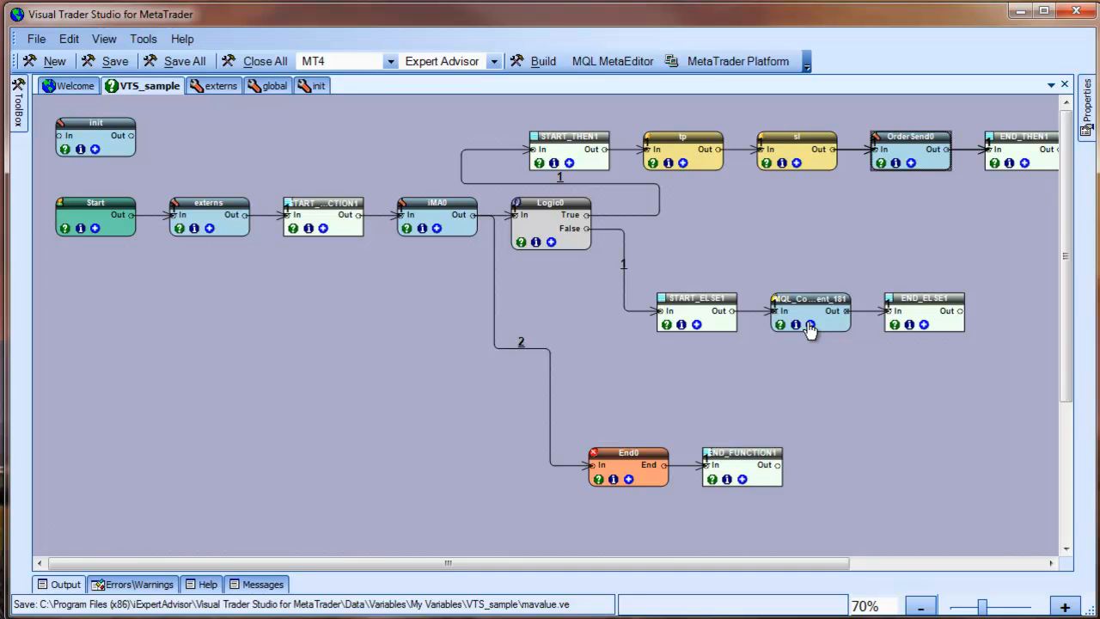
{"action": "double_click", "coordinate": [808, 309]}
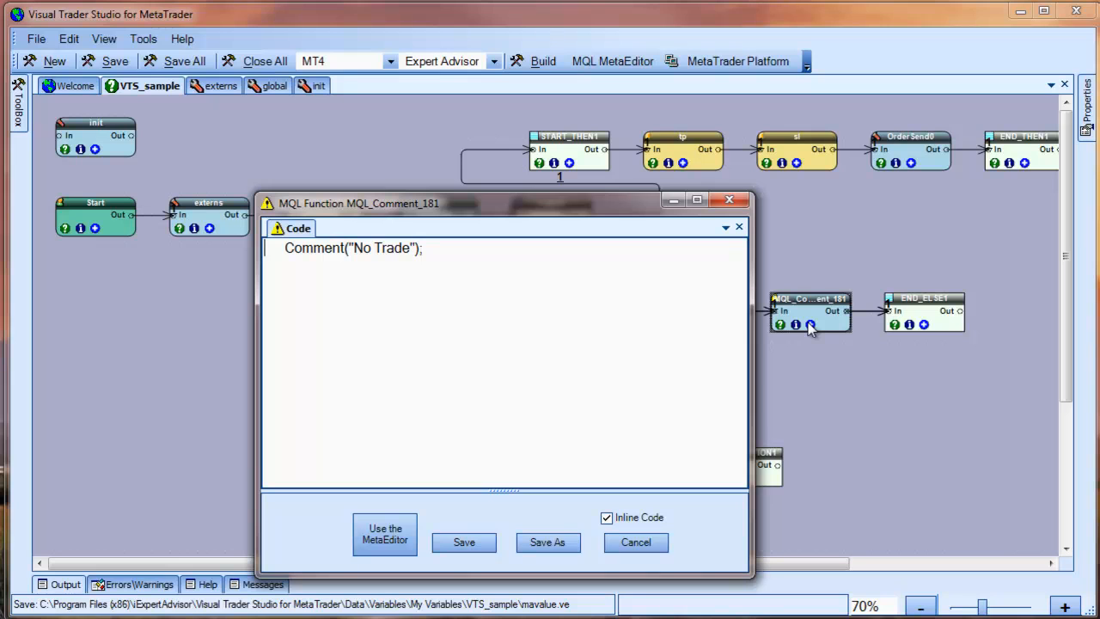
{"action": "mouse_move", "coordinate": [633, 398]}
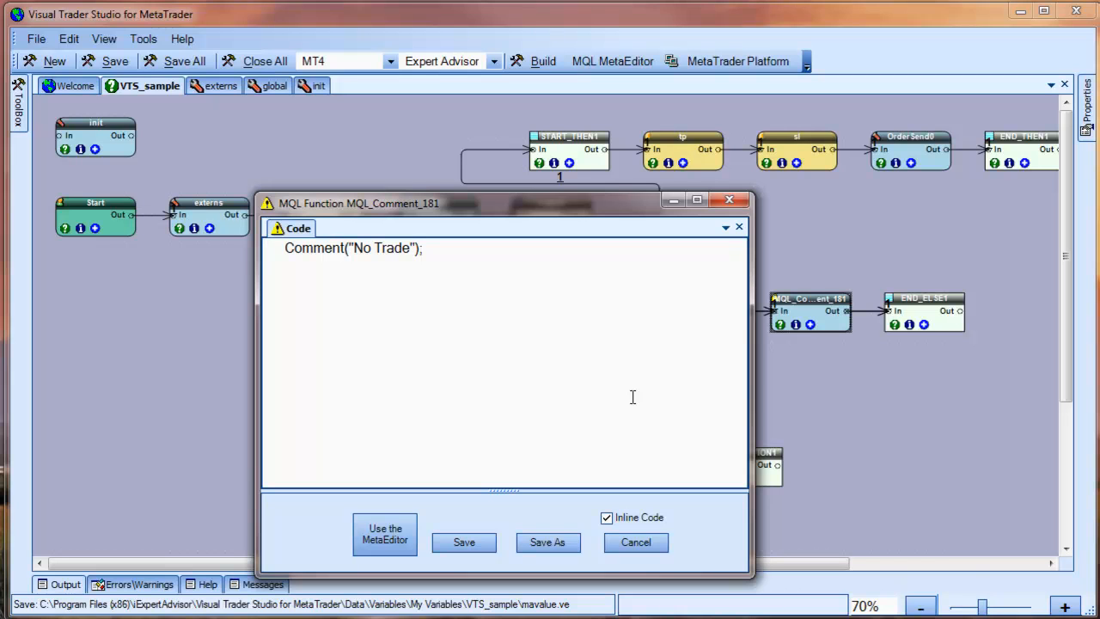
{"action": "mouse_move", "coordinate": [609, 502]}
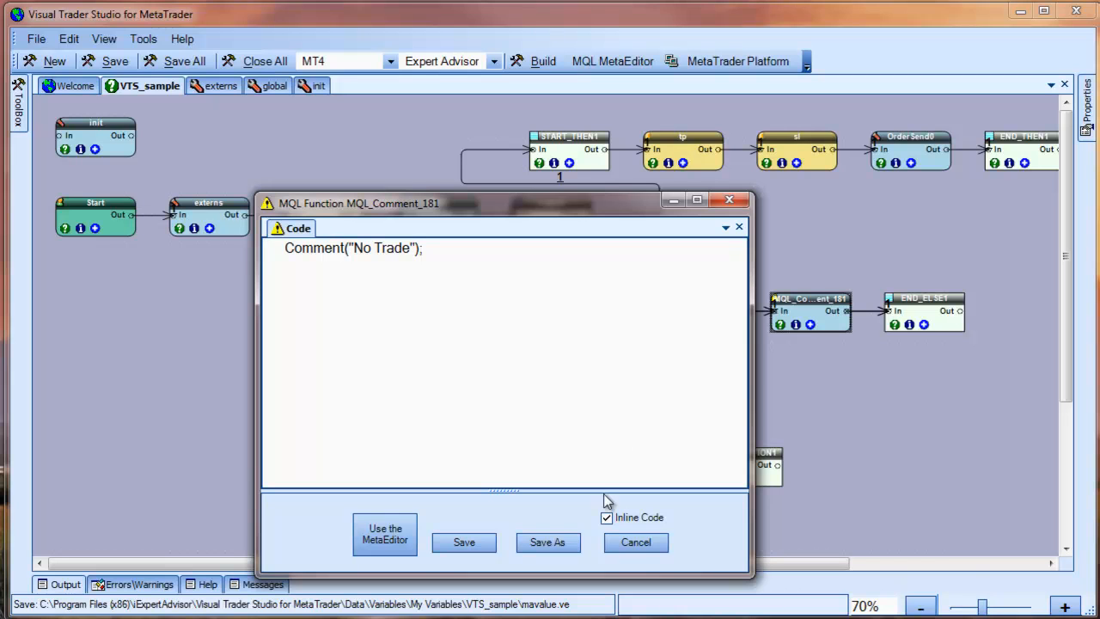
{"action": "left_click", "coordinate": [636, 542]}
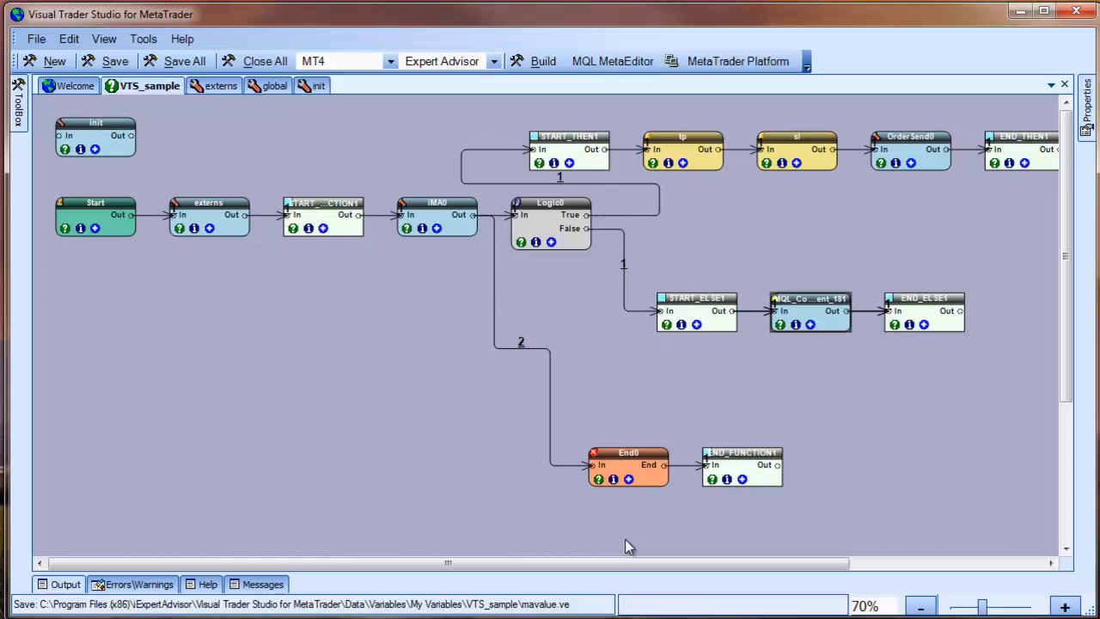
{"action": "mouse_move", "coordinate": [583, 538]}
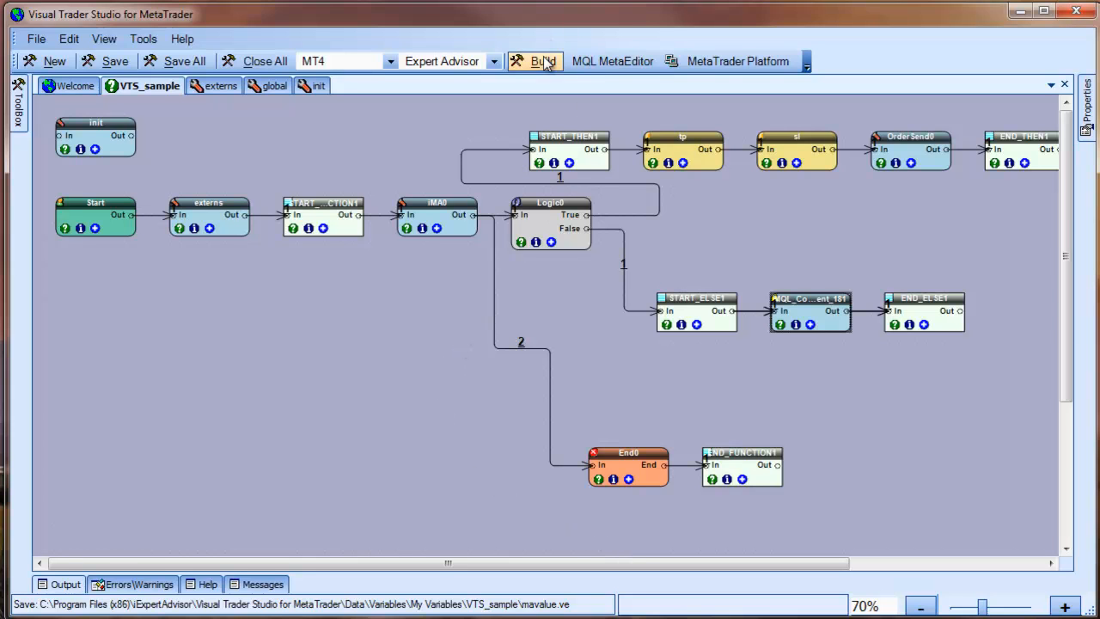
Step: Run Build on VTS_sample and get the Build Successful status
{"action": "left_click", "coordinate": [543, 62]}
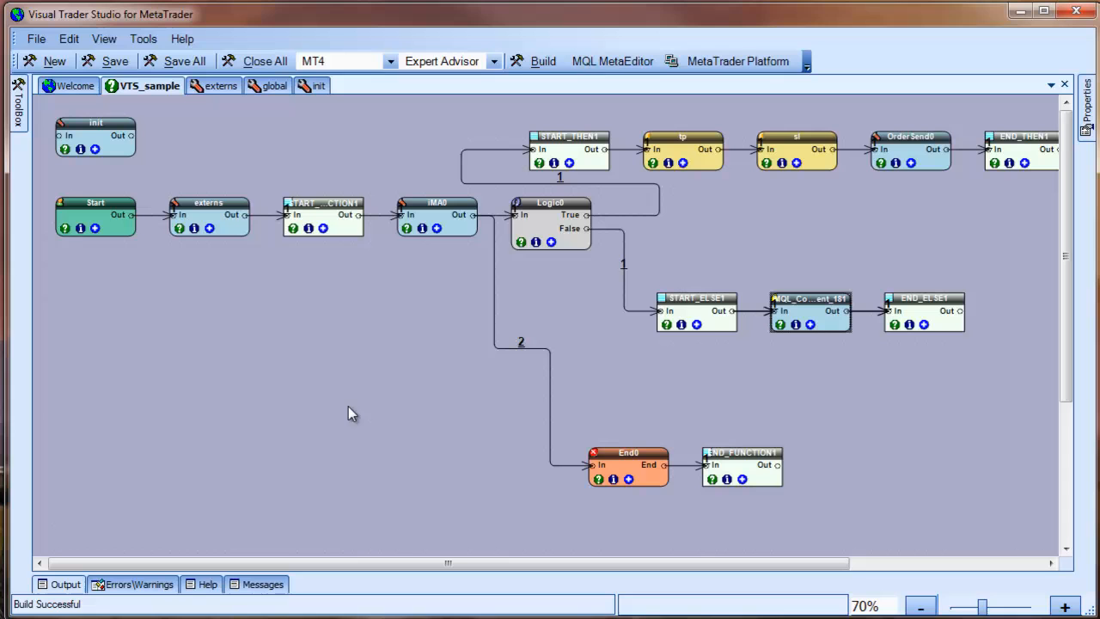
{"action": "mouse_move", "coordinate": [594, 224]}
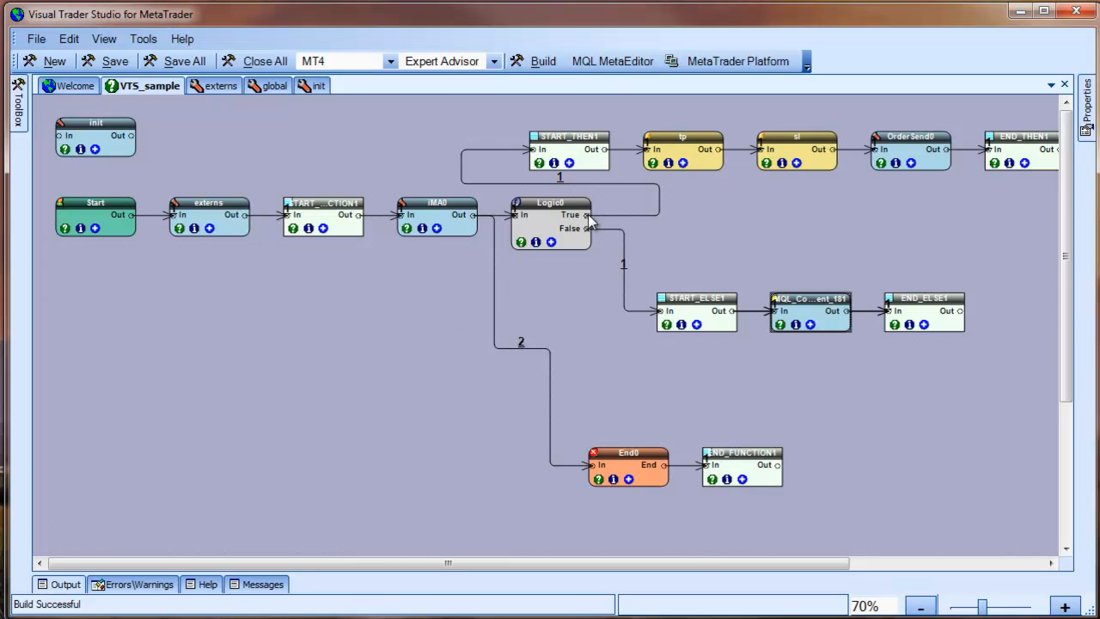
{"action": "left_click", "coordinate": [612, 62]}
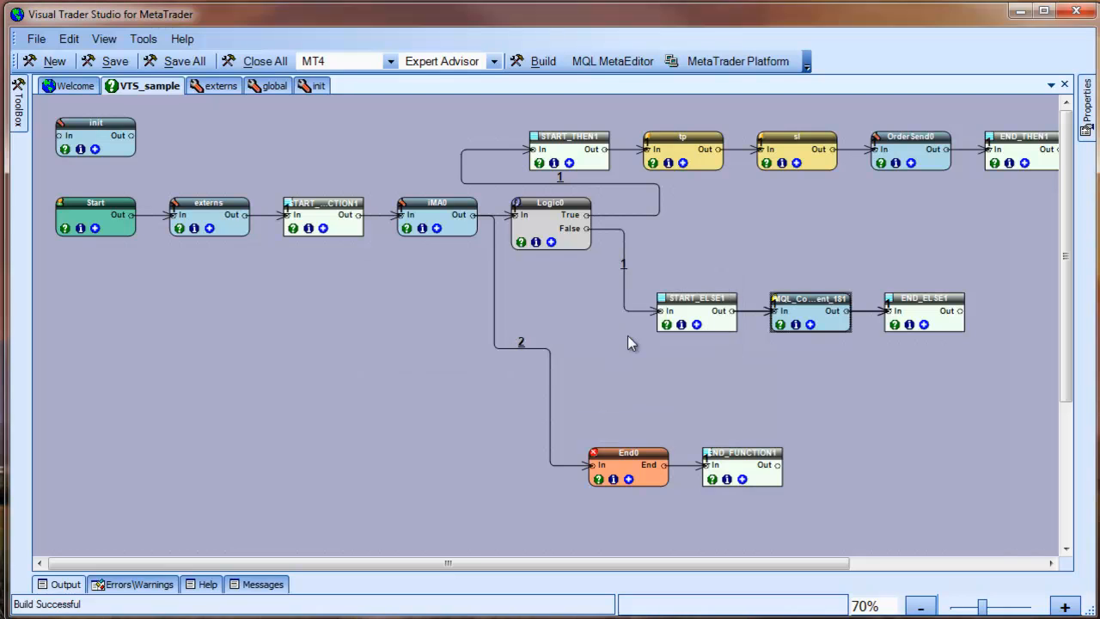
Step: Read VTS_sample_VTS.mq4 in MetaEditor down to Comment("No Trade"), then show the VTS_sample drawing again
{"action": "left_click", "coordinate": [612, 62]}
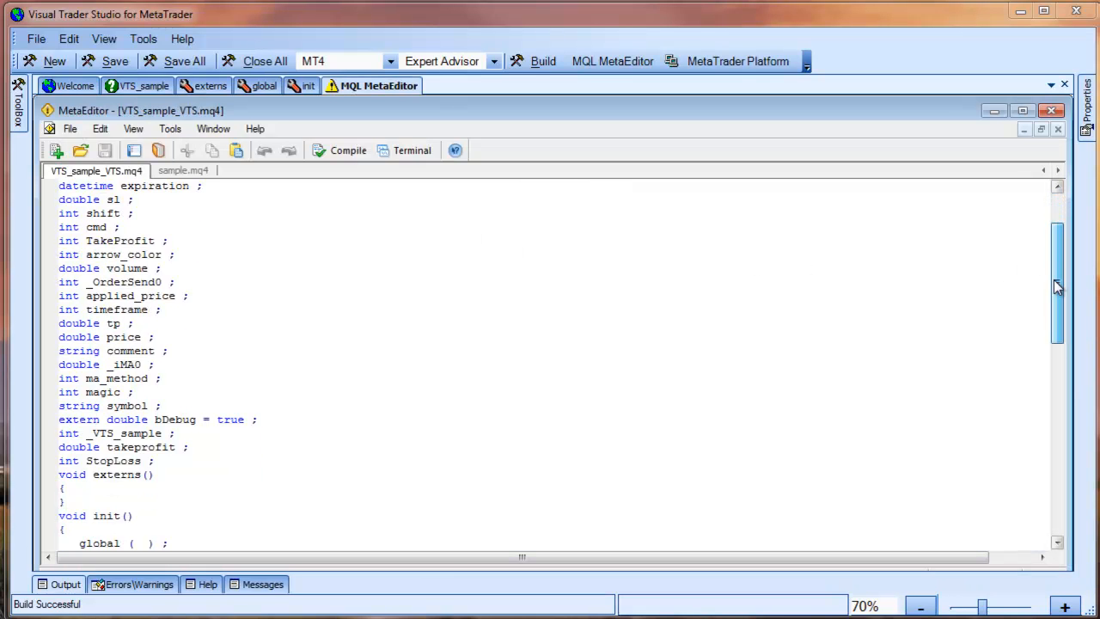
{"action": "scroll", "scroll_direction": "down", "scroll_amount": 3}
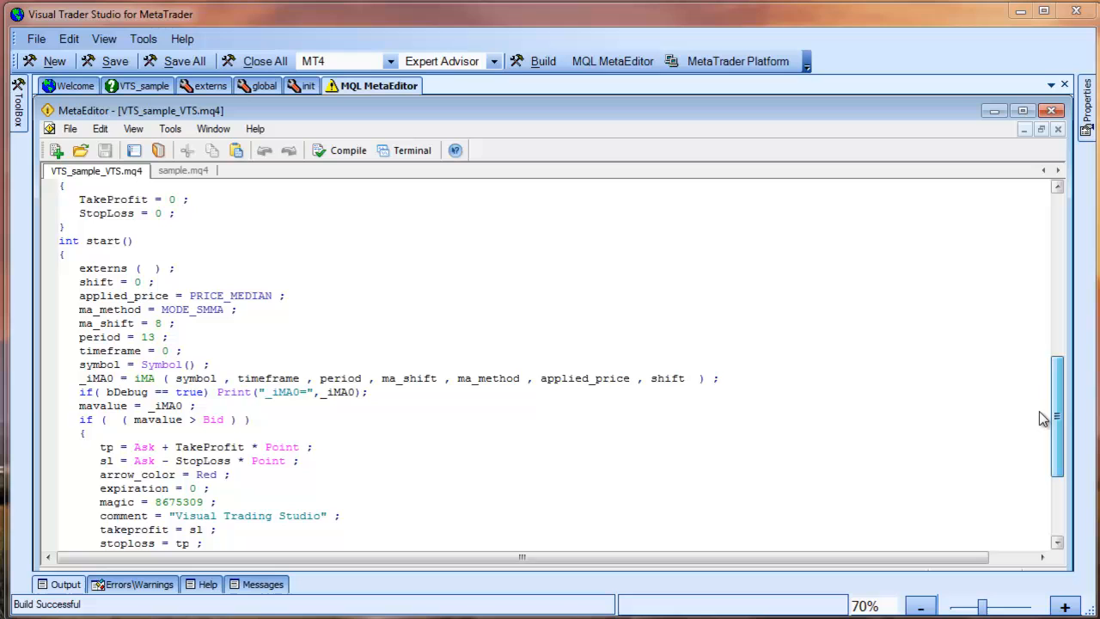
{"action": "scroll", "scroll_direction": "down", "scroll_amount": 3}
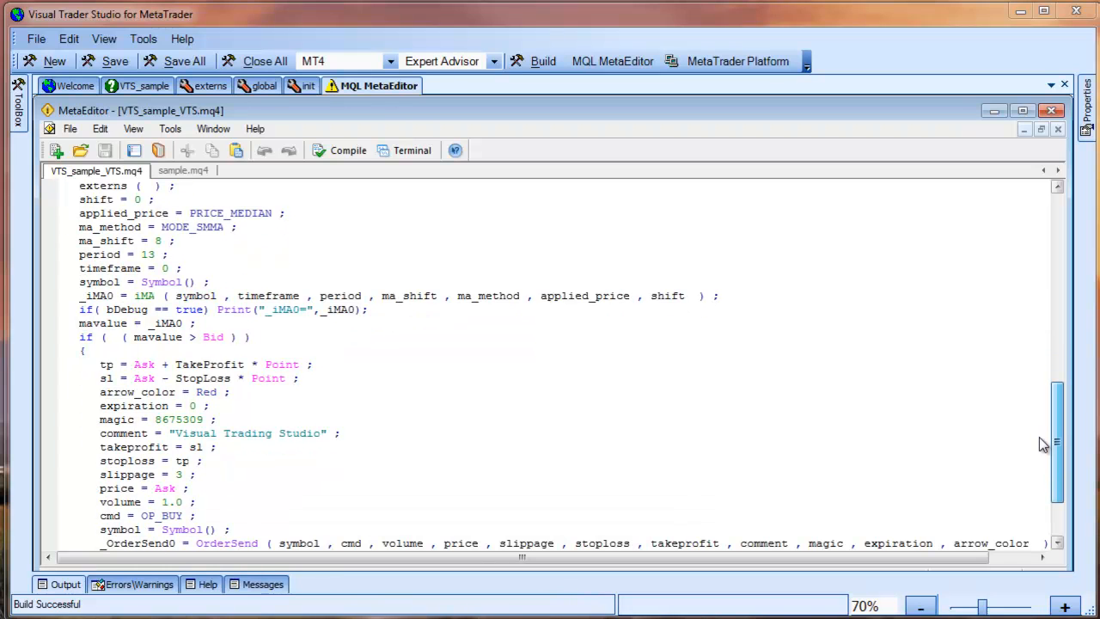
{"action": "scroll", "scroll_direction": "down", "scroll_amount": 3}
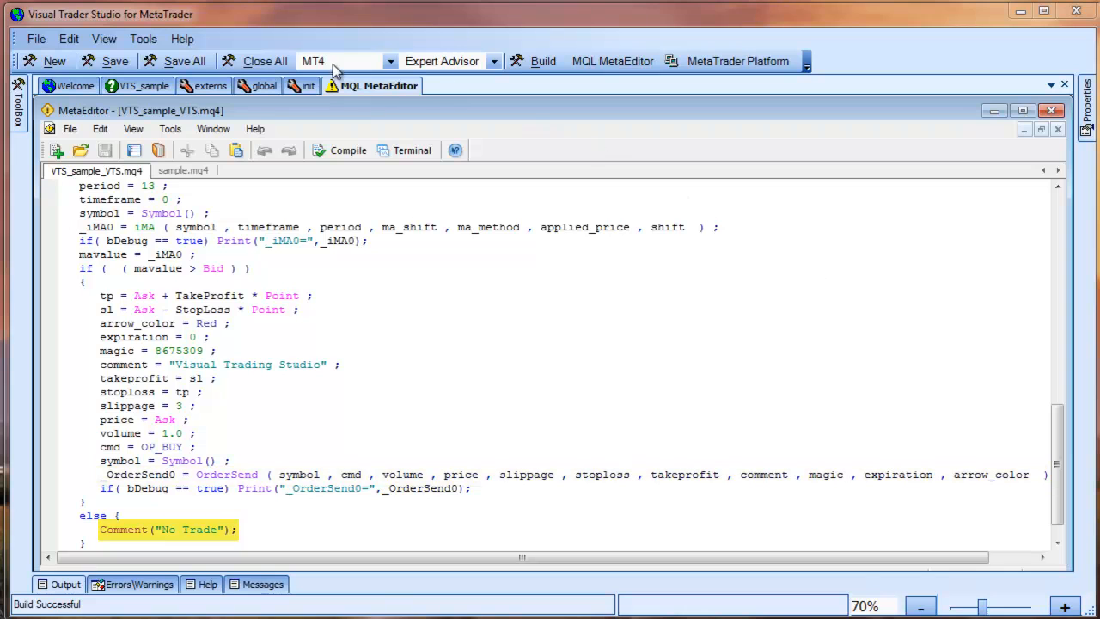
{"action": "left_click", "coordinate": [142, 86]}
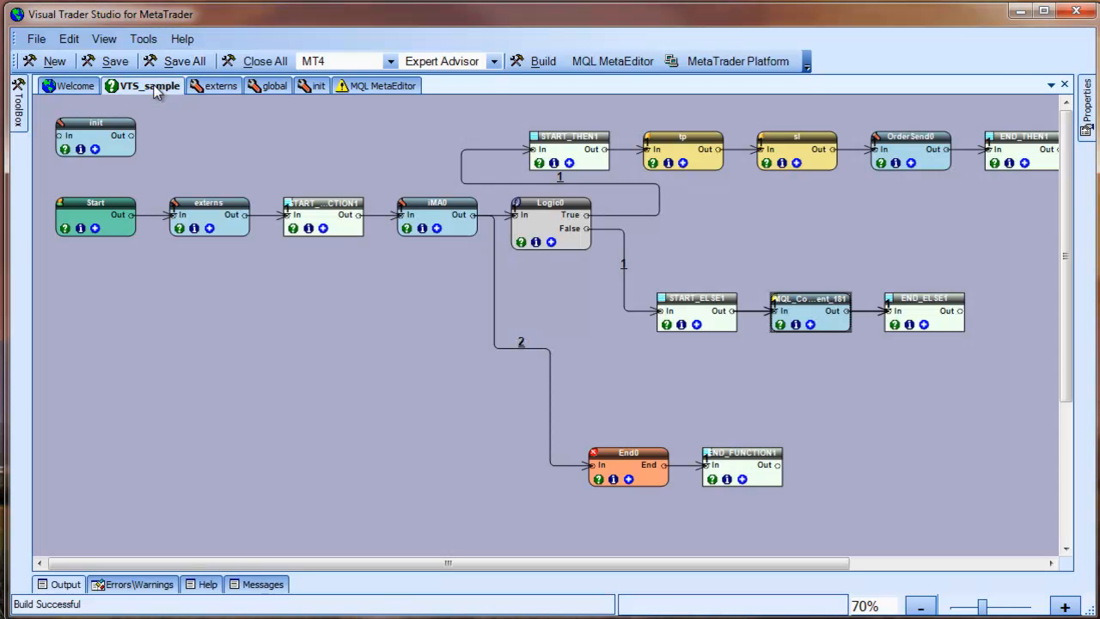